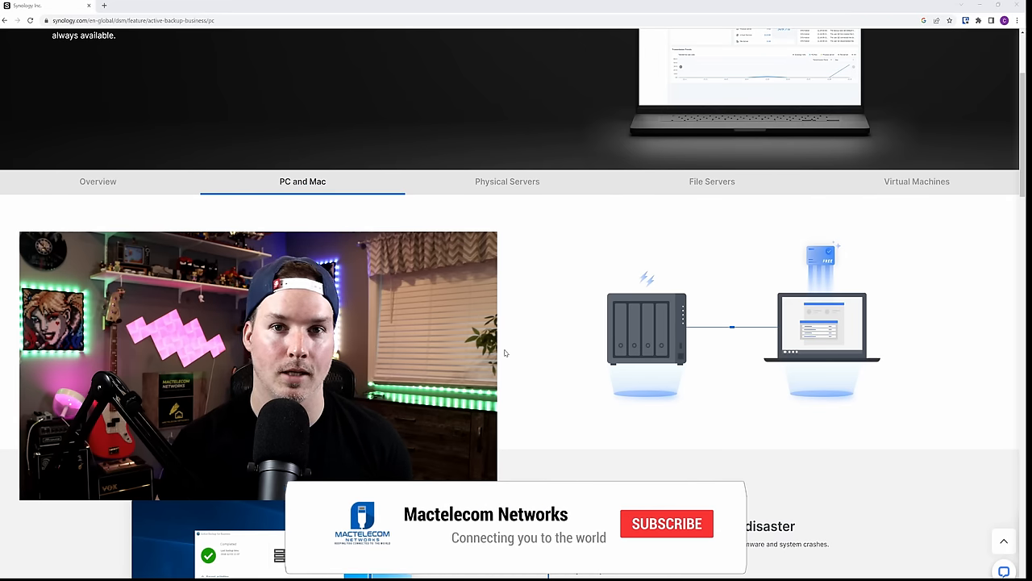
Search Package Center for 'act' and install Active Backup for Business.
{"action": "left_click", "coordinate": [668, 523]}
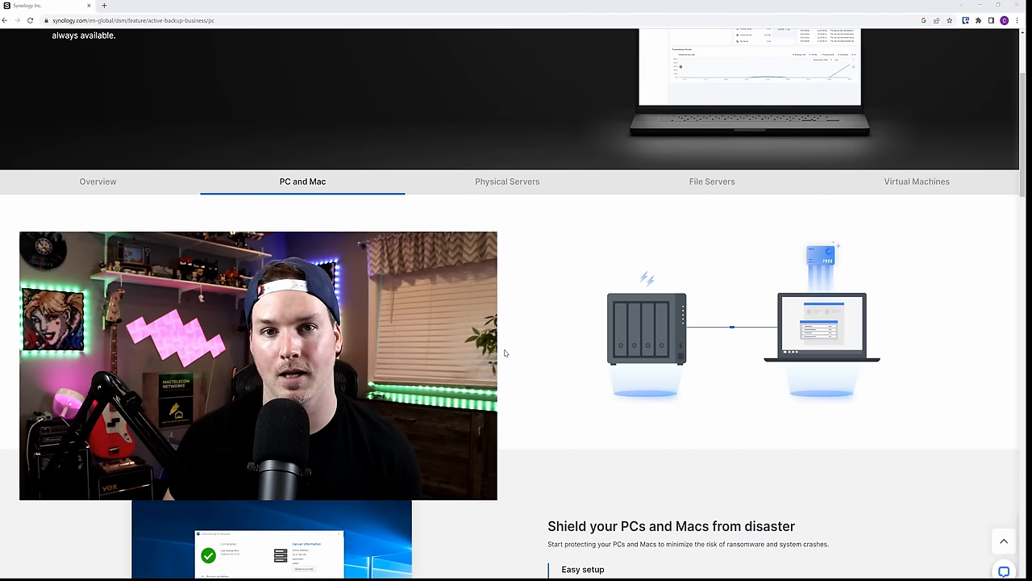
{"action": "scroll", "scroll_direction": "up", "scroll_amount": 3}
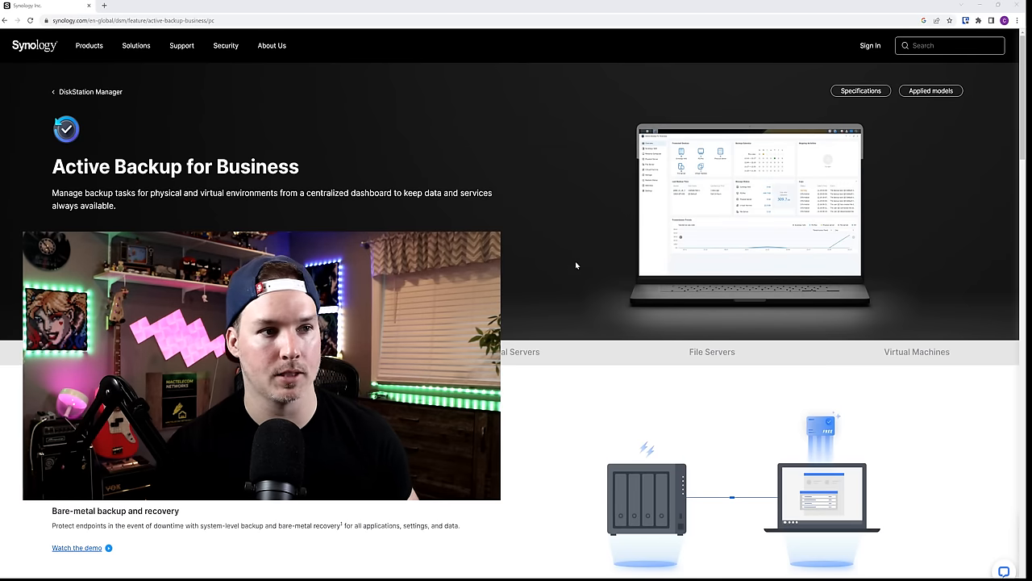
{"action": "mouse_move", "coordinate": [948, 148]}
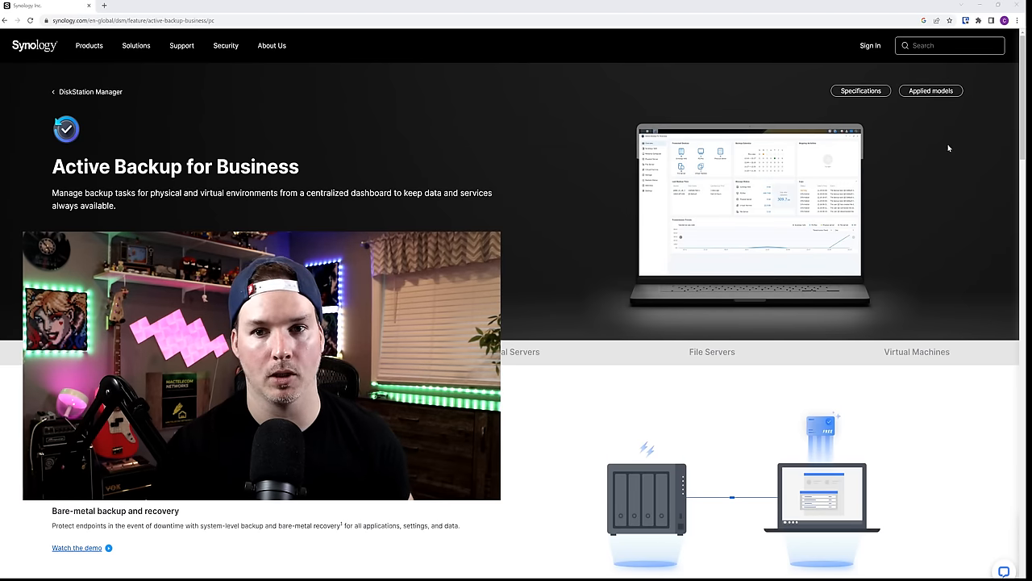
{"action": "mouse_move", "coordinate": [940, 100]}
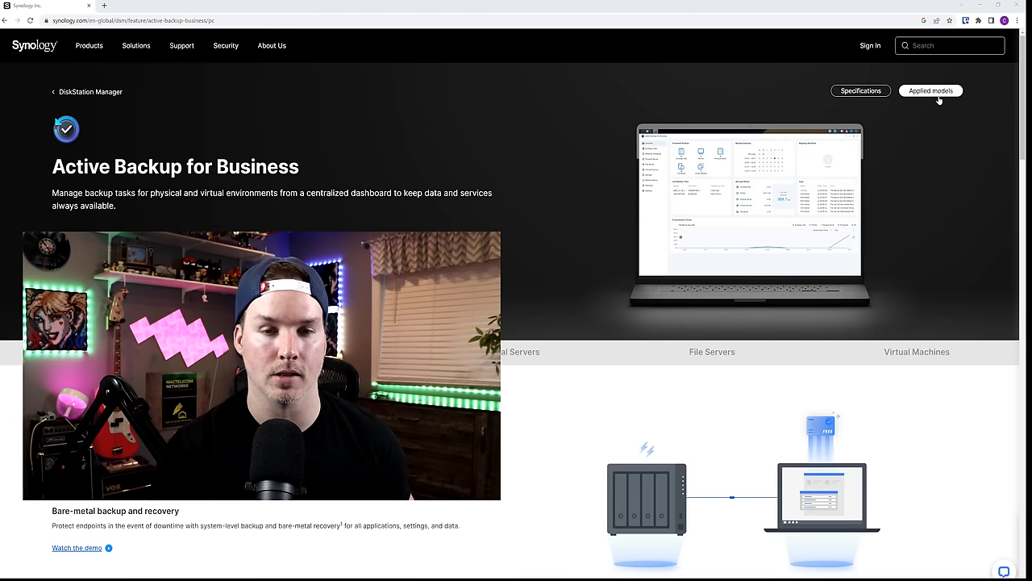
{"action": "mouse_move", "coordinate": [933, 151]}
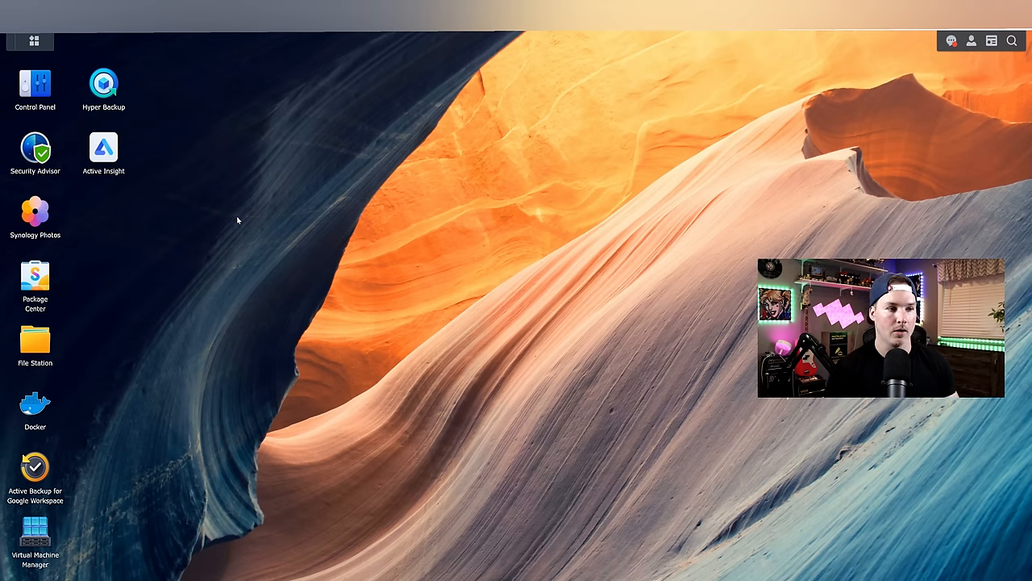
{"action": "mouse_move", "coordinate": [103, 83]}
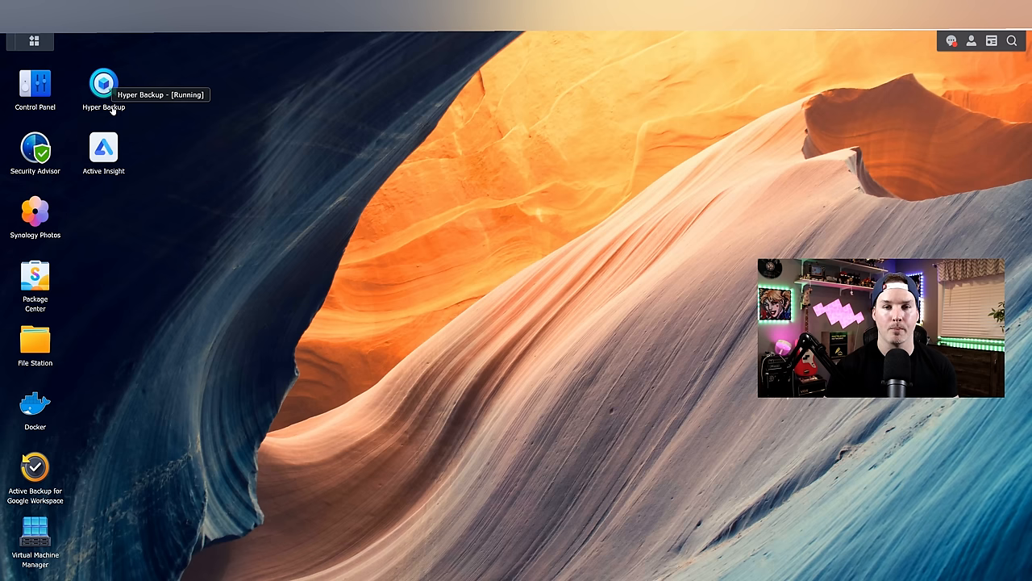
{"action": "mouse_move", "coordinate": [127, 145]}
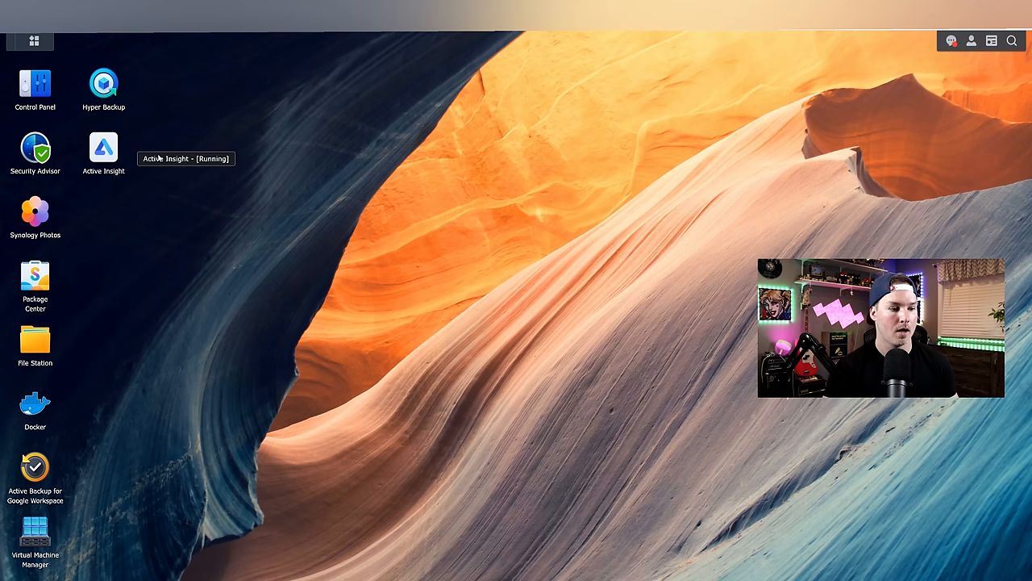
{"action": "mouse_move", "coordinate": [132, 447]}
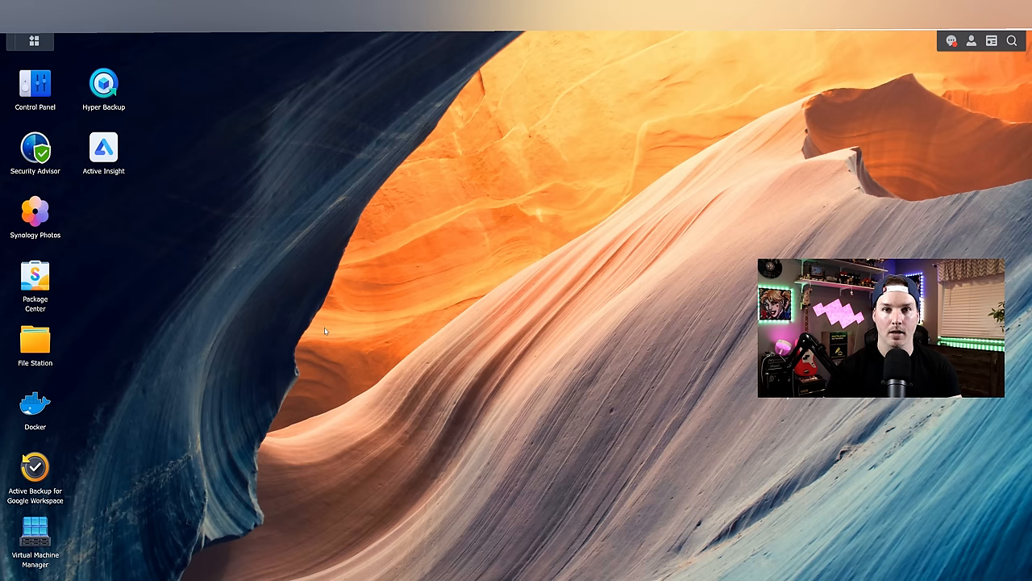
{"action": "mouse_move", "coordinate": [39, 278]}
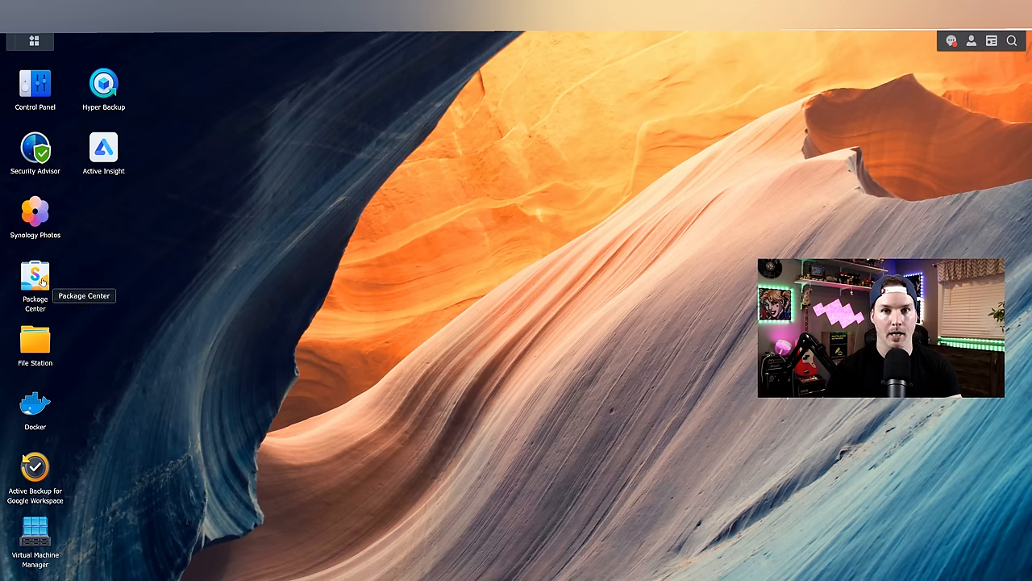
{"action": "double_click", "coordinate": [35, 276]}
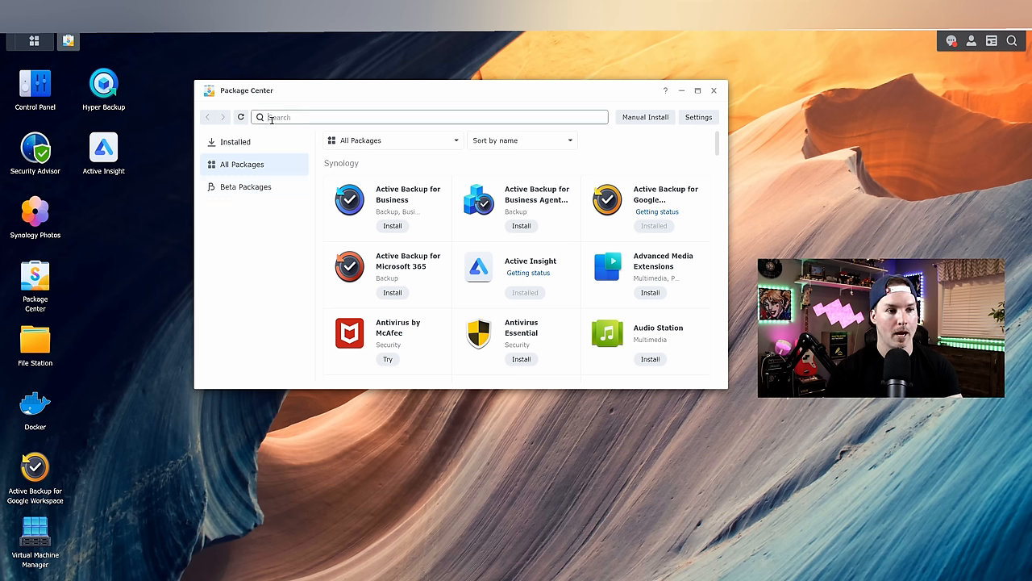
{"action": "type", "text": "active backup"}
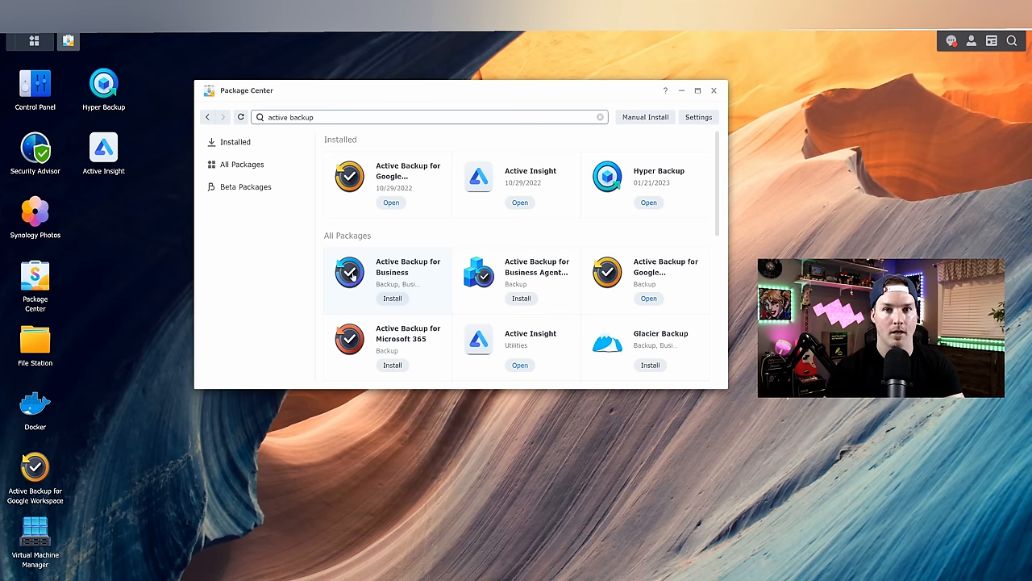
{"action": "mouse_move", "coordinate": [398, 305]}
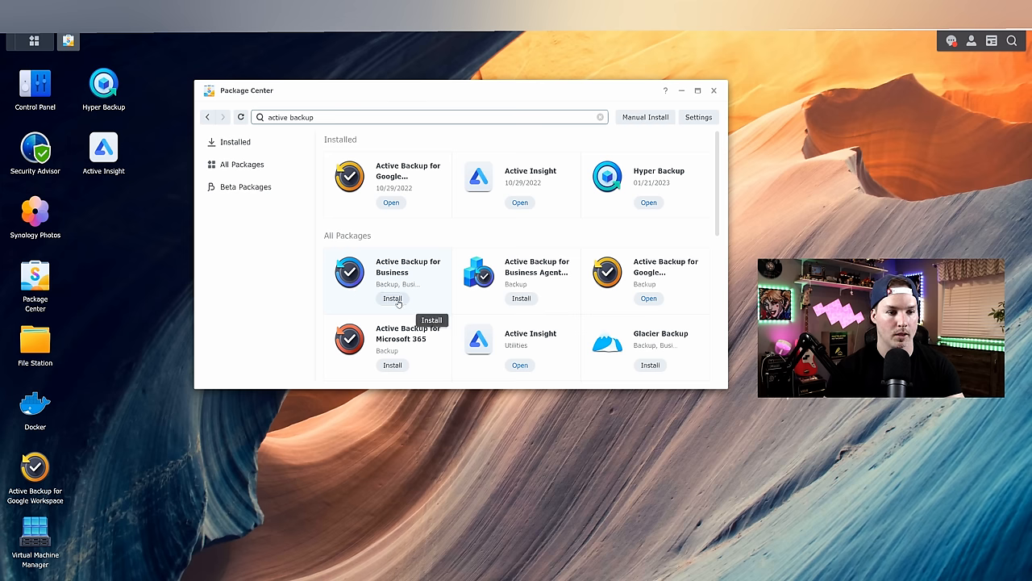
{"action": "left_click", "coordinate": [713, 89]}
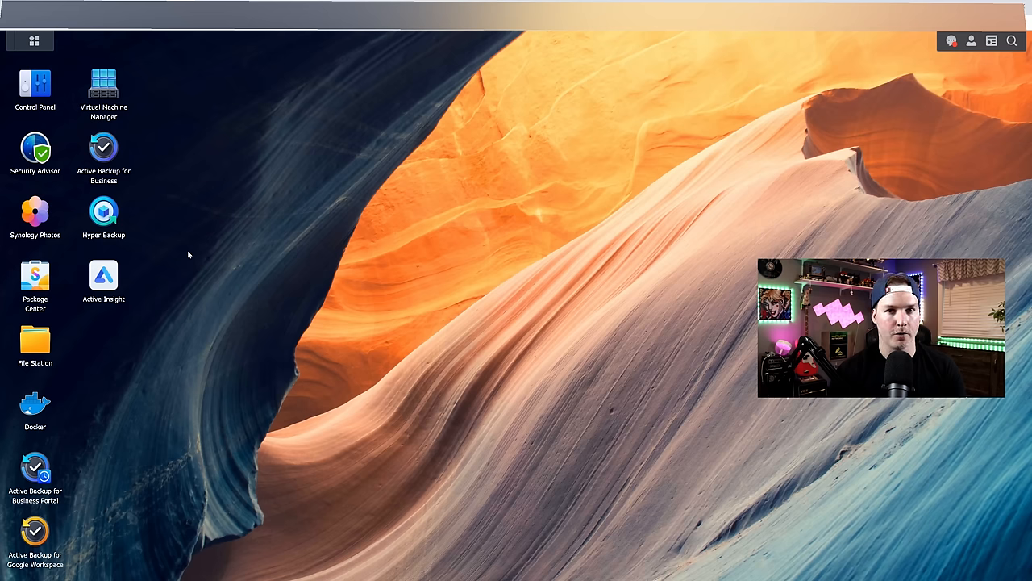
{"action": "mouse_move", "coordinate": [103, 148]}
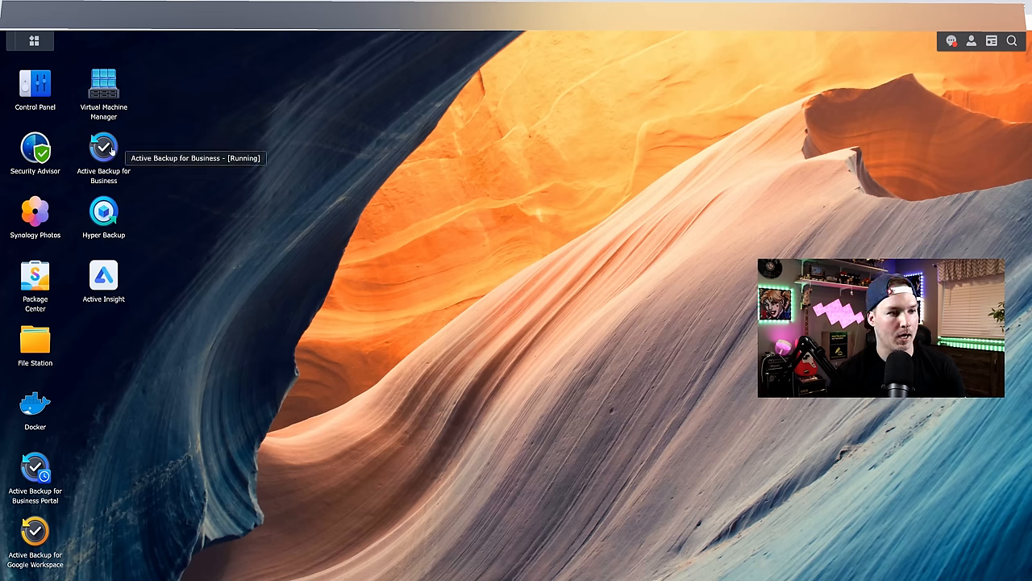
Launch Active Backup for Business and activate it after agreeing to the privacy statement.
{"action": "double_click", "coordinate": [103, 149]}
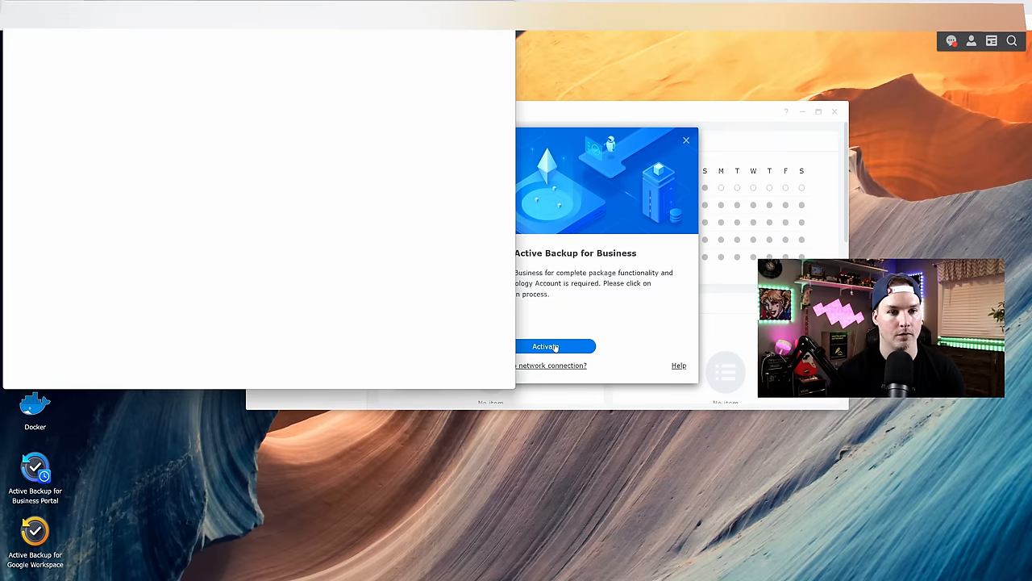
{"action": "left_click", "coordinate": [546, 346]}
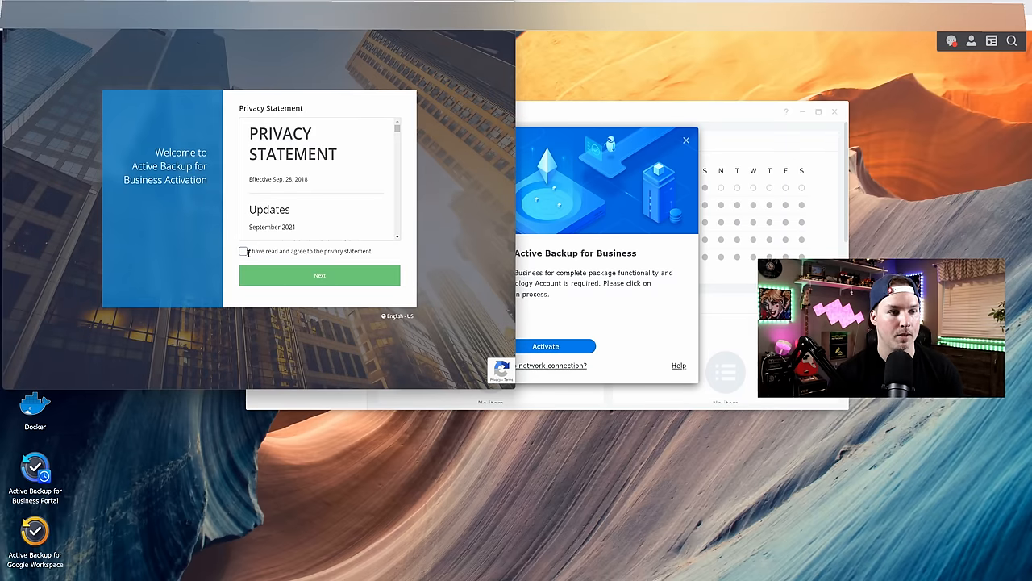
{"action": "left_click", "coordinate": [244, 251]}
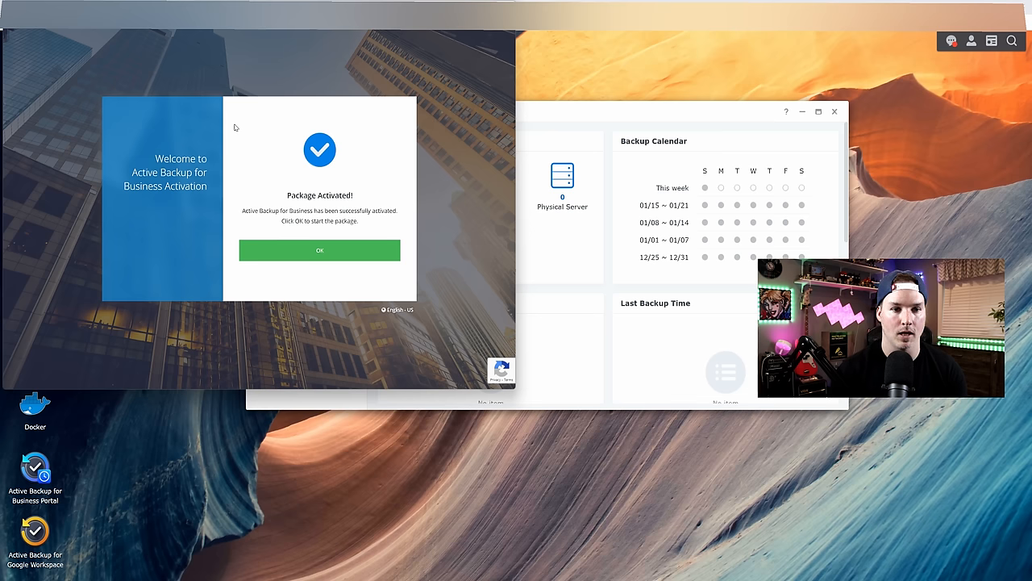
{"action": "left_click", "coordinate": [319, 250]}
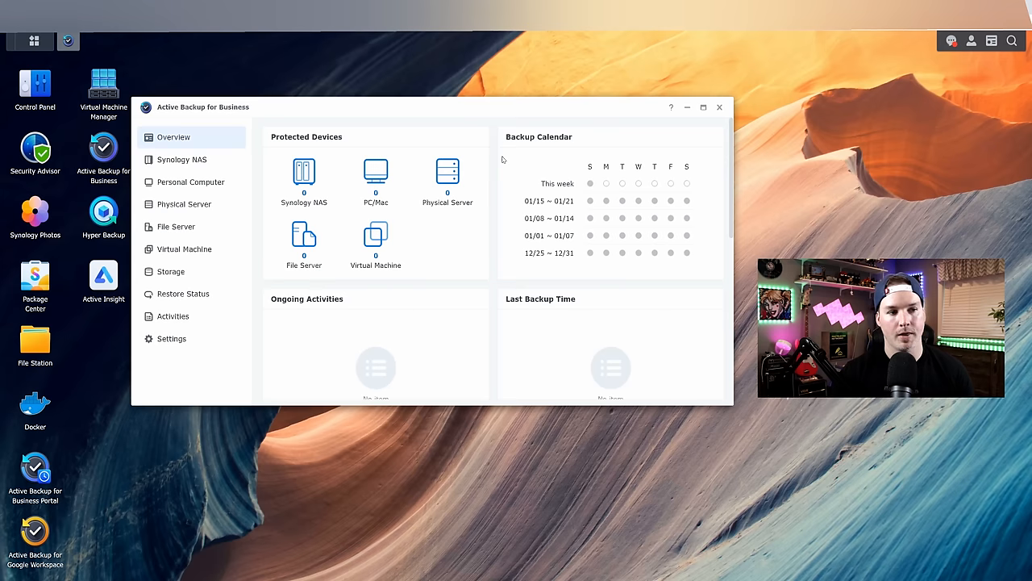
{"action": "mouse_move", "coordinate": [356, 129]}
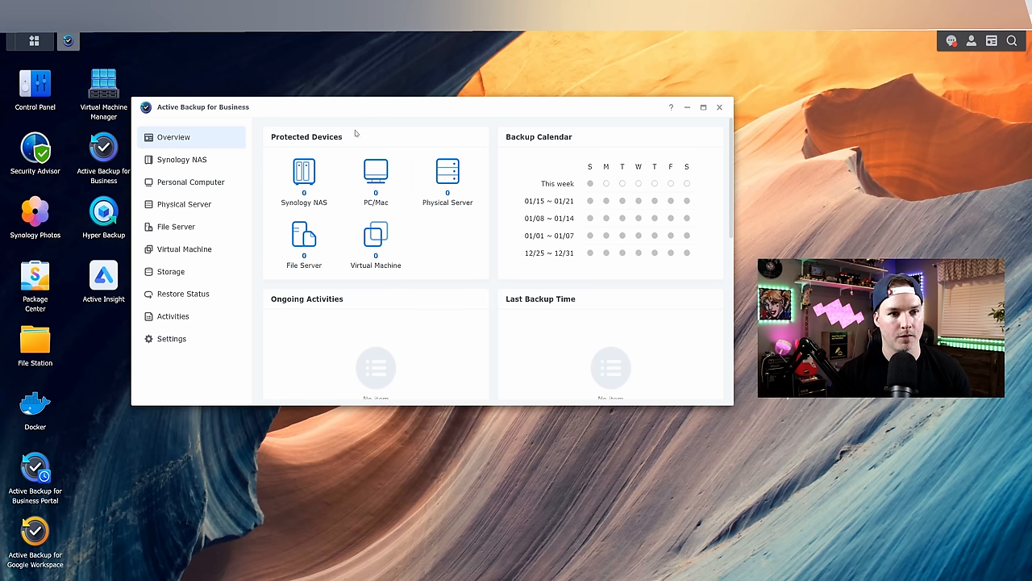
{"action": "mouse_move", "coordinate": [291, 143]}
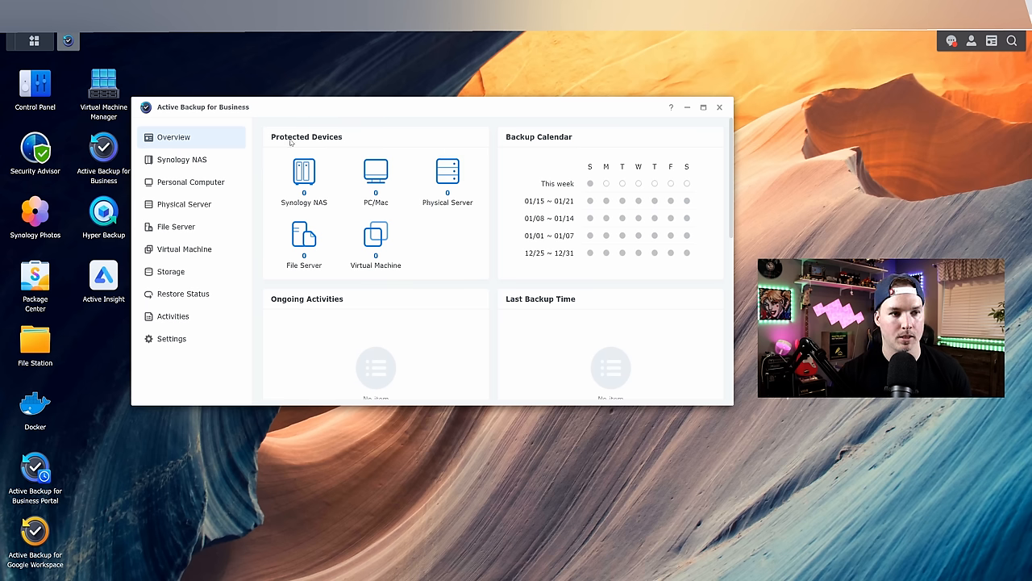
{"action": "mouse_move", "coordinate": [327, 148]}
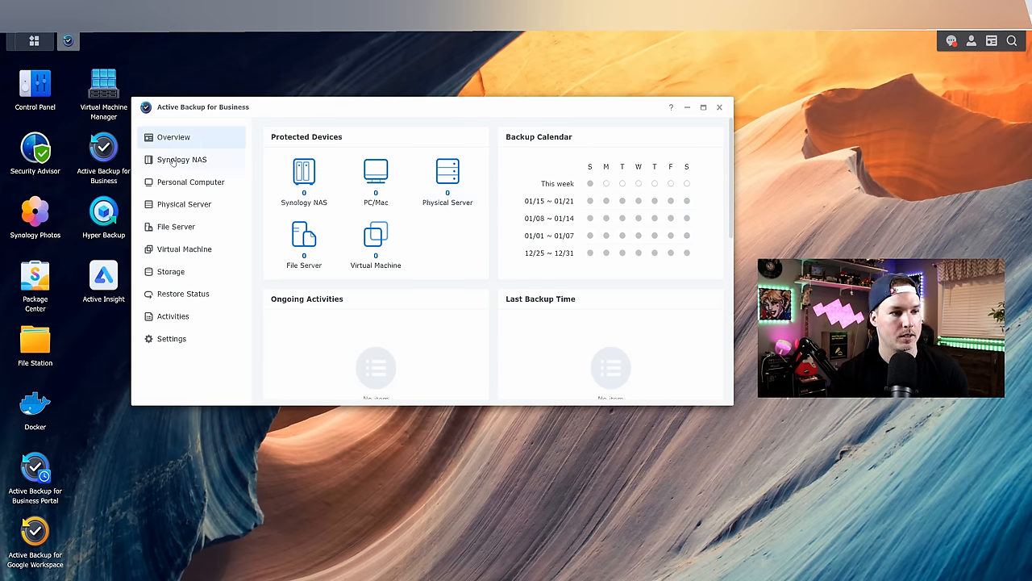
{"action": "mouse_move", "coordinate": [203, 182]}
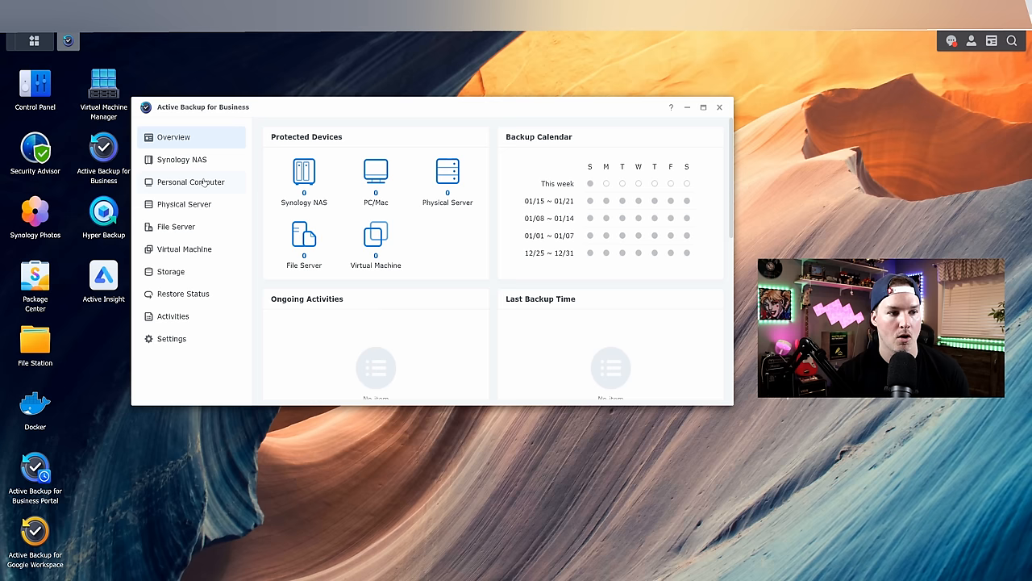
{"action": "mouse_move", "coordinate": [199, 227]}
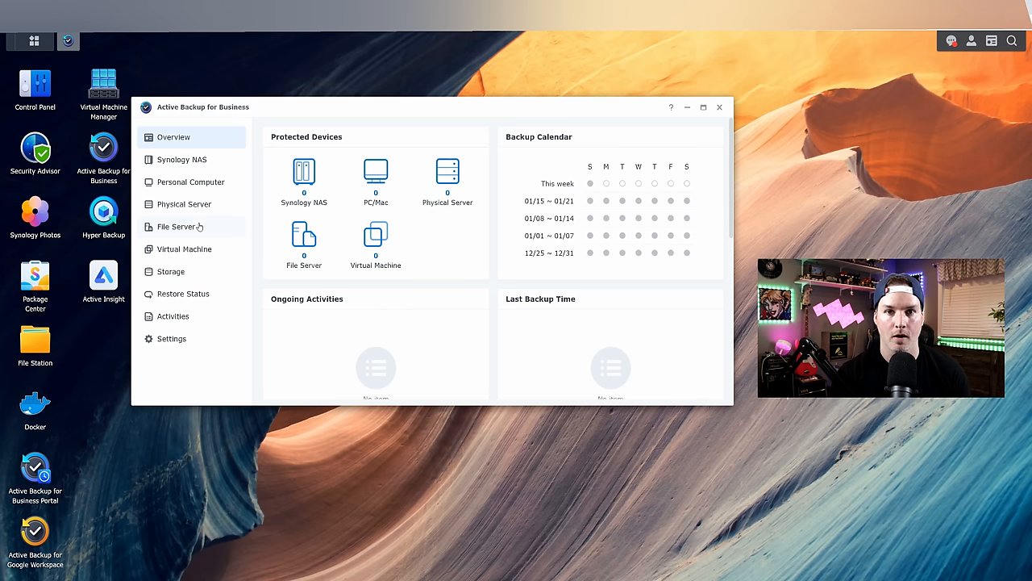
{"action": "mouse_move", "coordinate": [187, 273]}
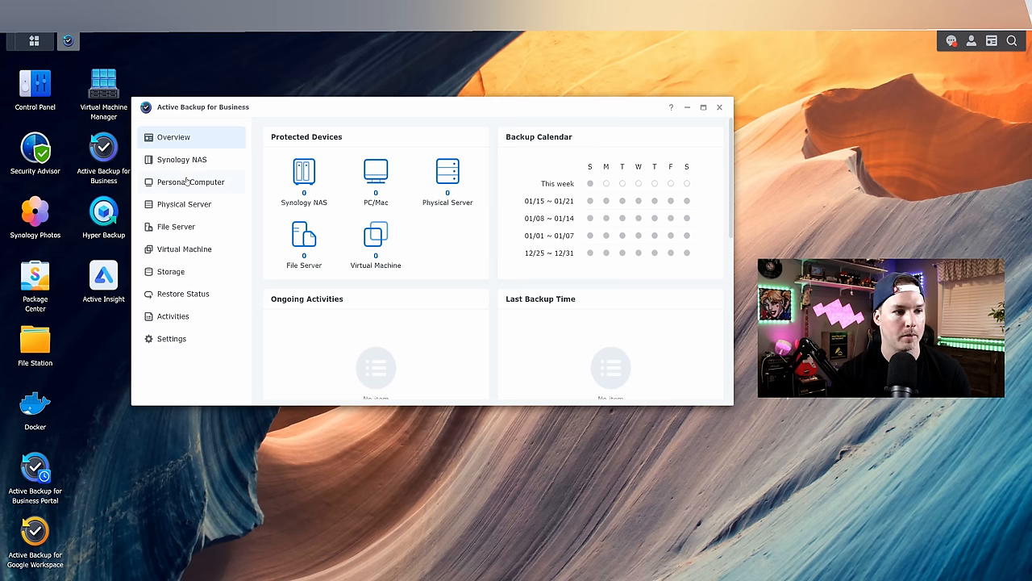
Show the Personal Computer section's empty Windows devices list.
{"action": "left_click", "coordinate": [190, 181]}
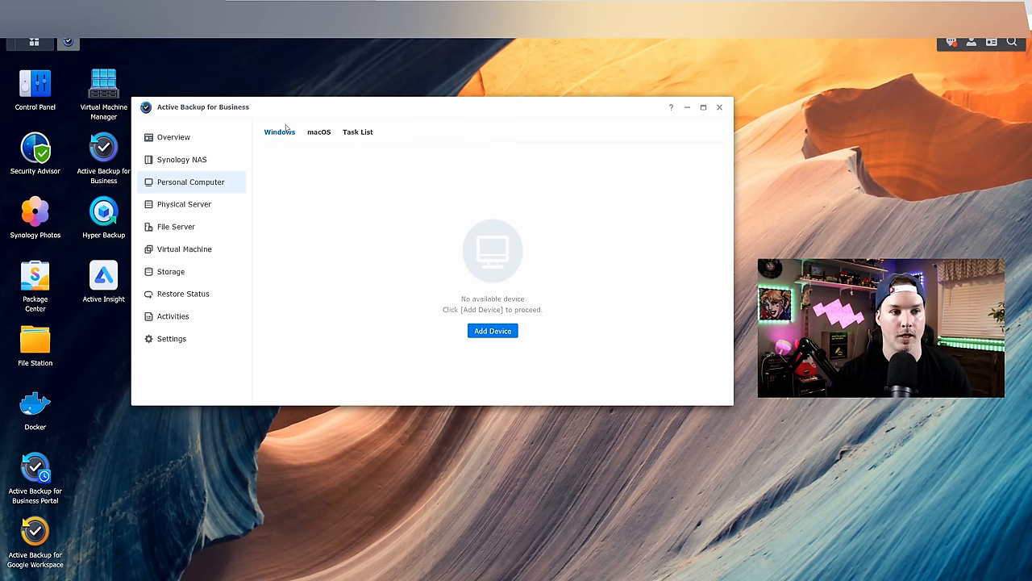
Open the Add Device instructions for Windows devices.
{"action": "left_click", "coordinate": [492, 330]}
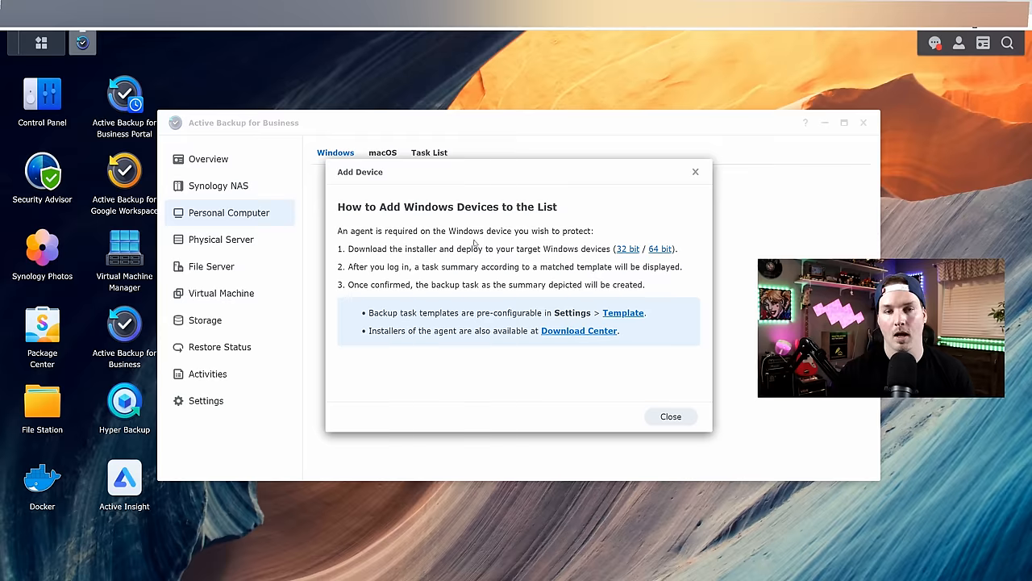
{"action": "mouse_move", "coordinate": [500, 234]}
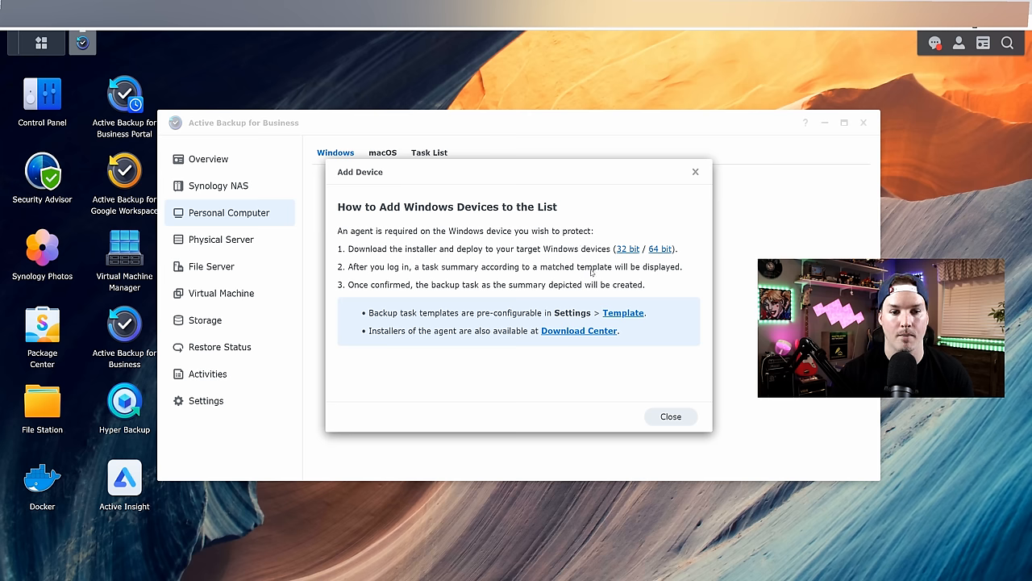
{"action": "mouse_move", "coordinate": [459, 293]}
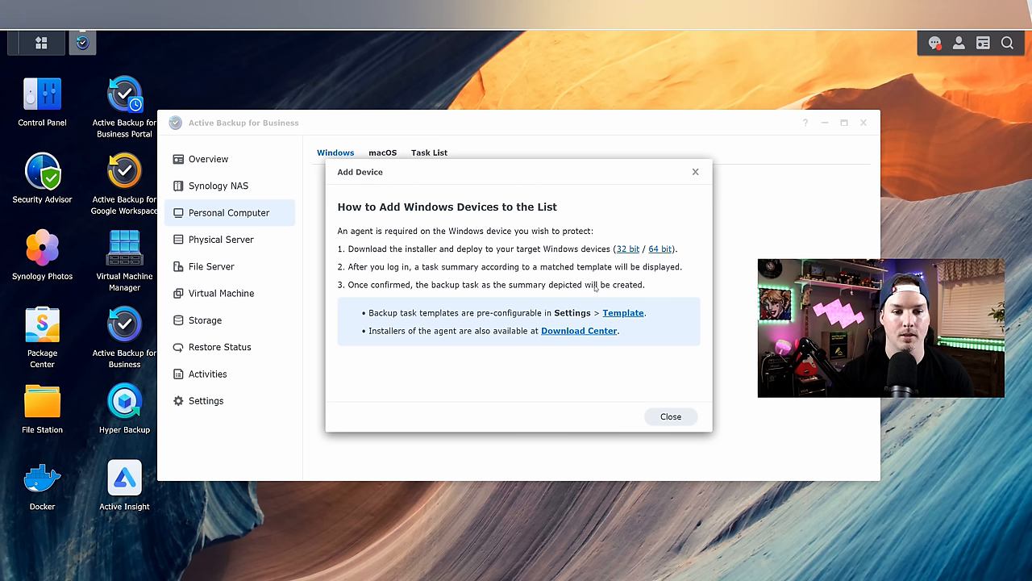
{"action": "mouse_move", "coordinate": [420, 316]}
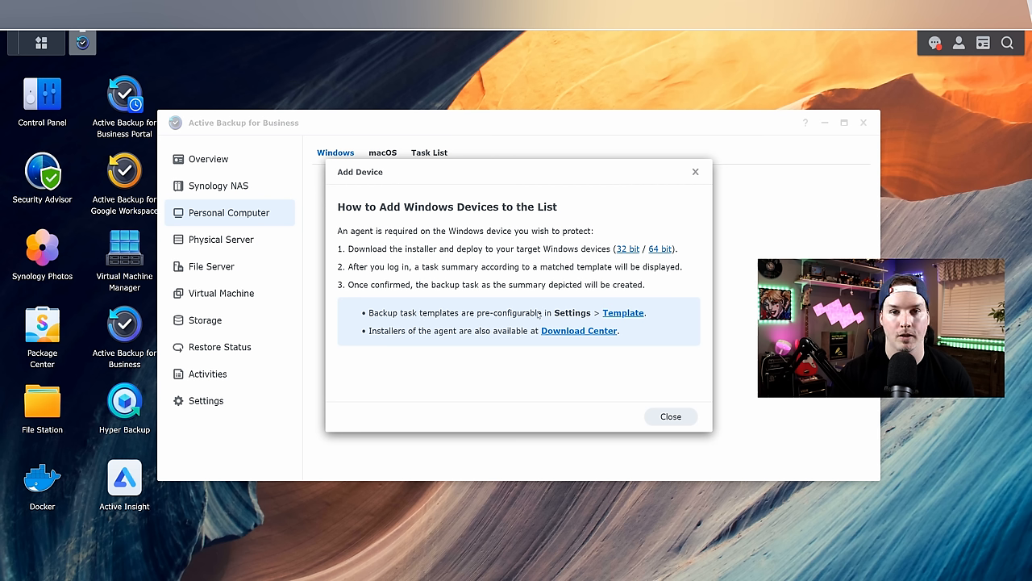
{"action": "mouse_move", "coordinate": [453, 333]}
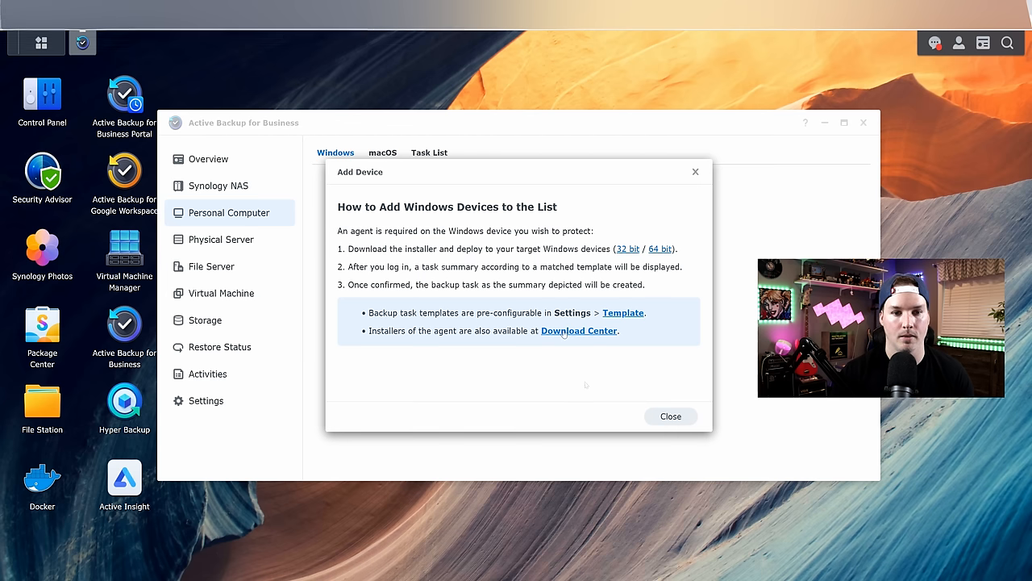
{"action": "mouse_move", "coordinate": [572, 339]}
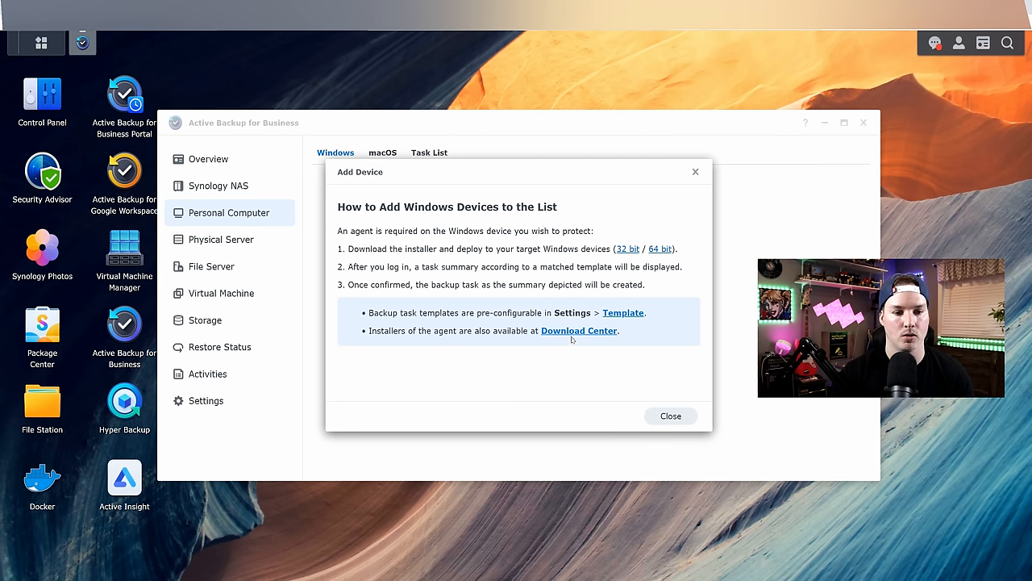
{"action": "mouse_move", "coordinate": [576, 338]}
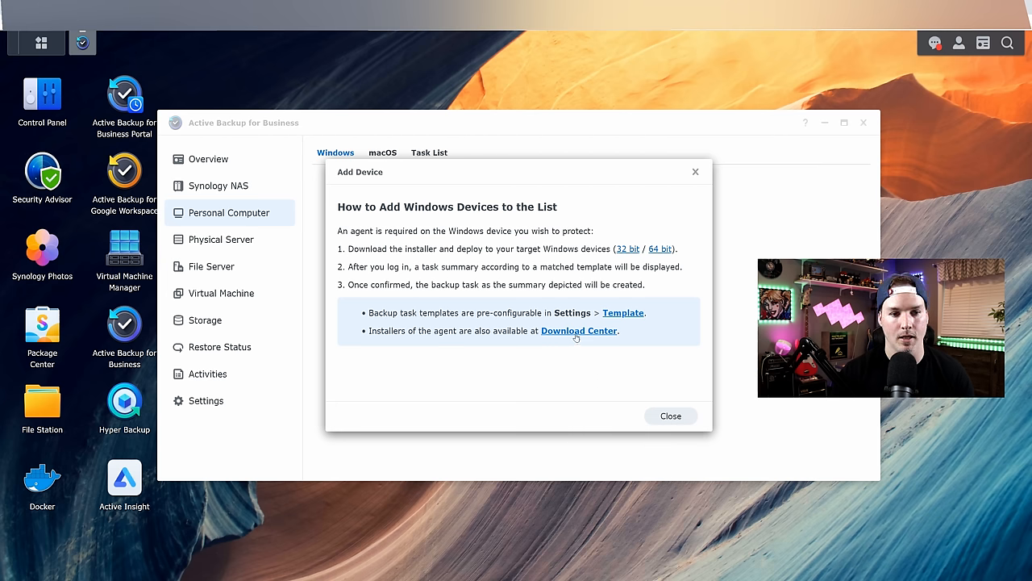
In Download Center, choose NAS model DS1621xs+ and list its Desktop Utilities.
{"action": "left_click", "coordinate": [580, 331]}
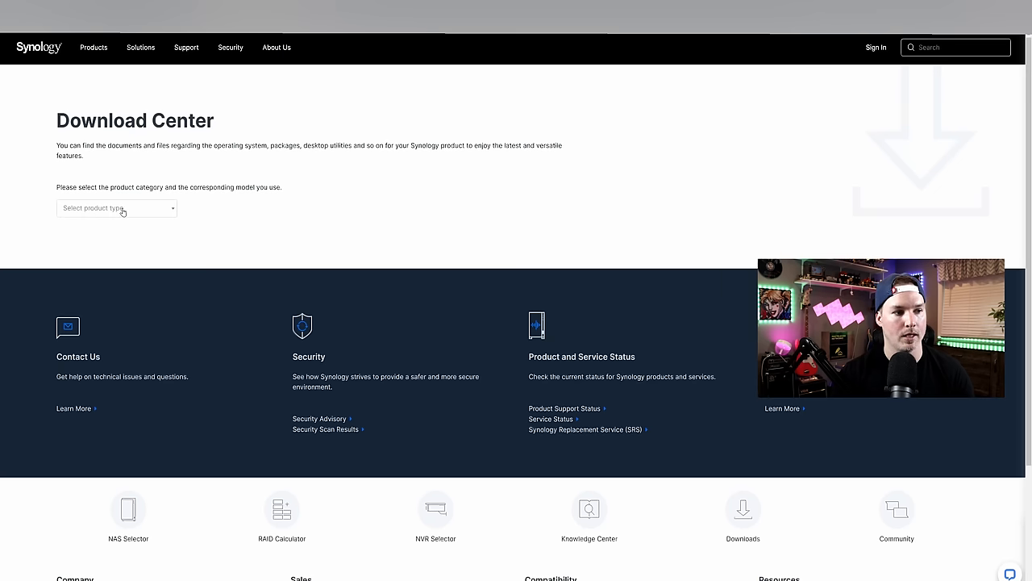
{"action": "left_click", "coordinate": [116, 208]}
{"action": "type", "text": "162"}
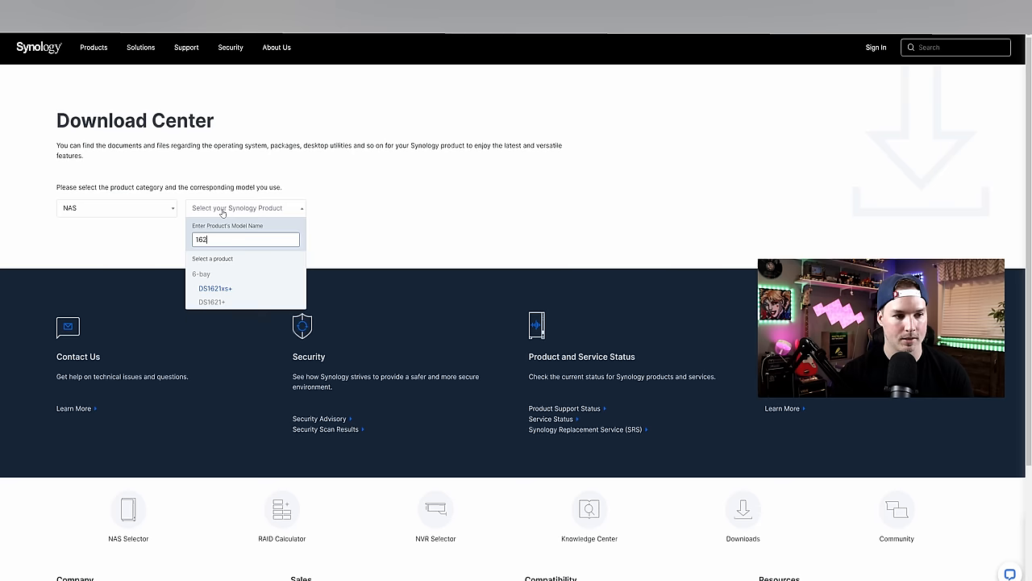
{"action": "left_click", "coordinate": [215, 288]}
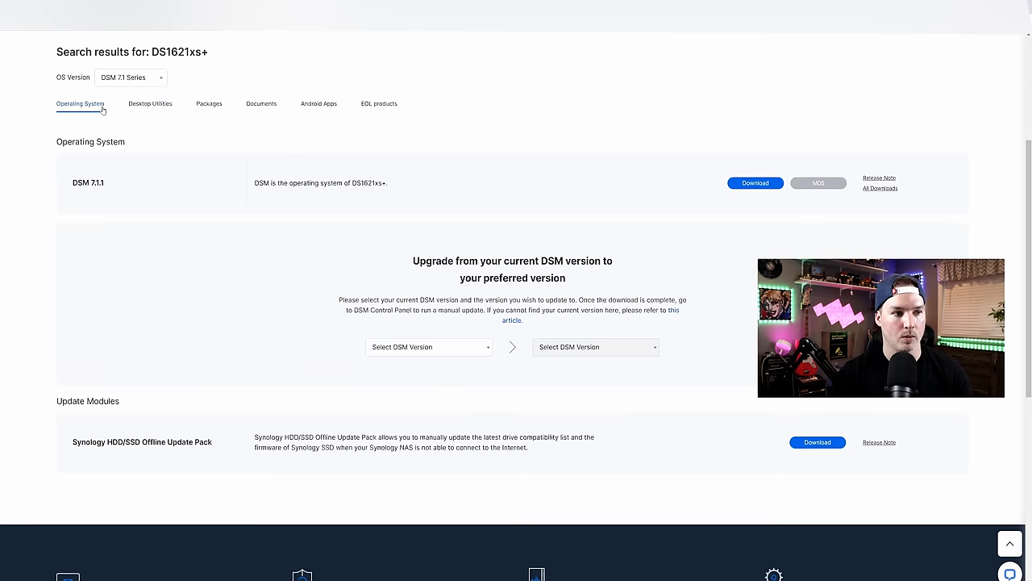
{"action": "mouse_move", "coordinate": [180, 109]}
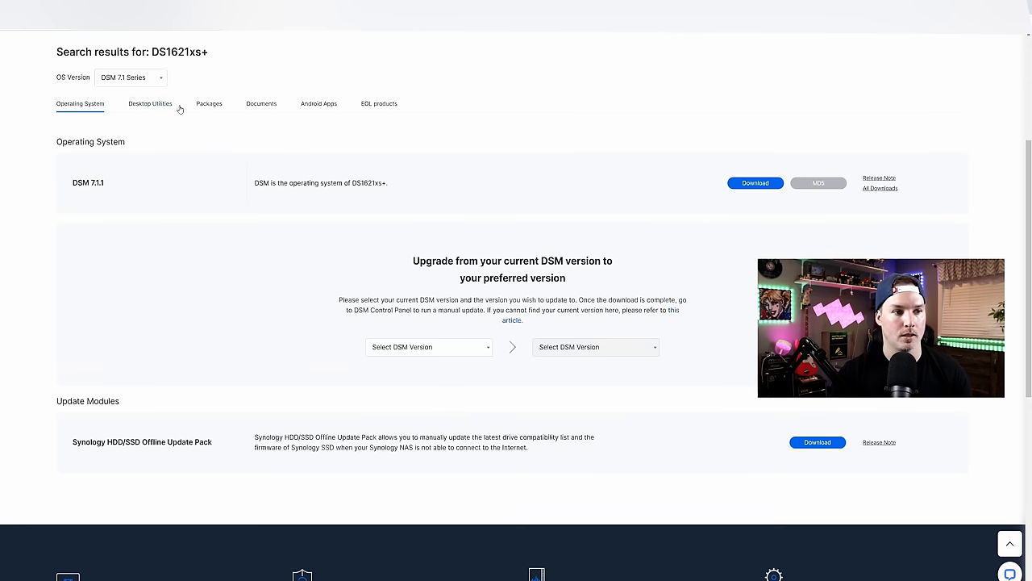
{"action": "mouse_move", "coordinate": [164, 108]}
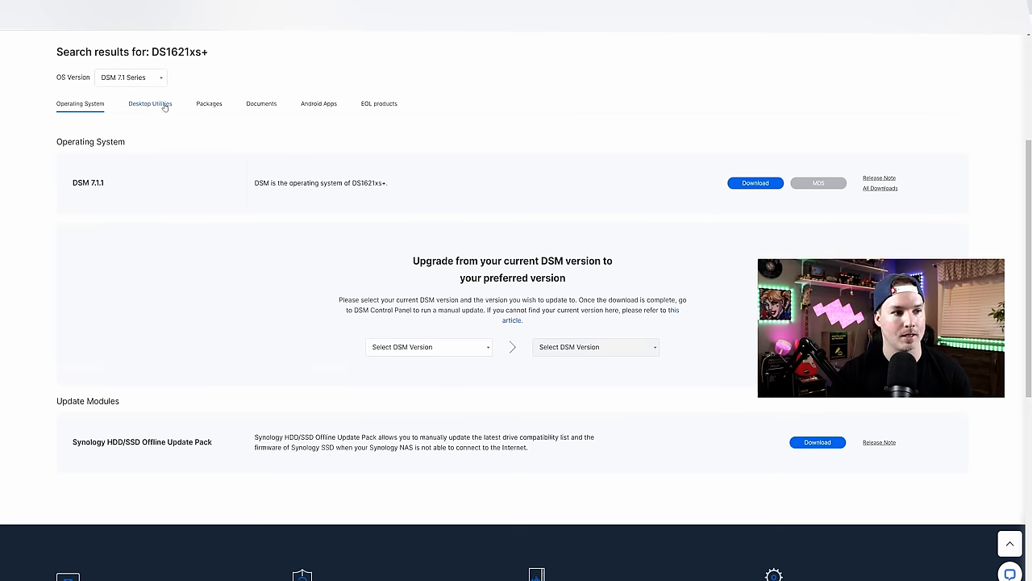
{"action": "left_click", "coordinate": [151, 103]}
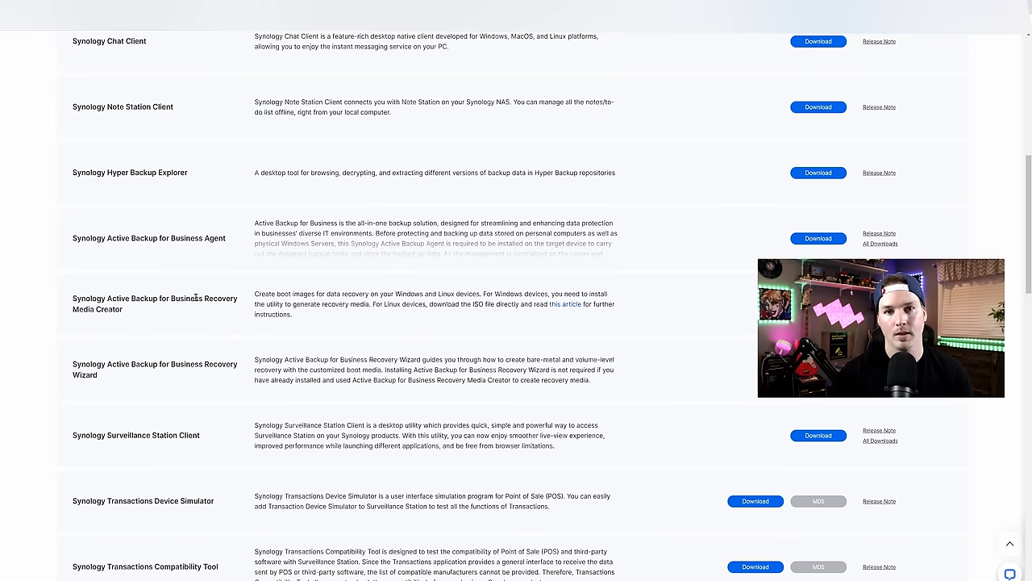
{"action": "mouse_move", "coordinate": [141, 310]}
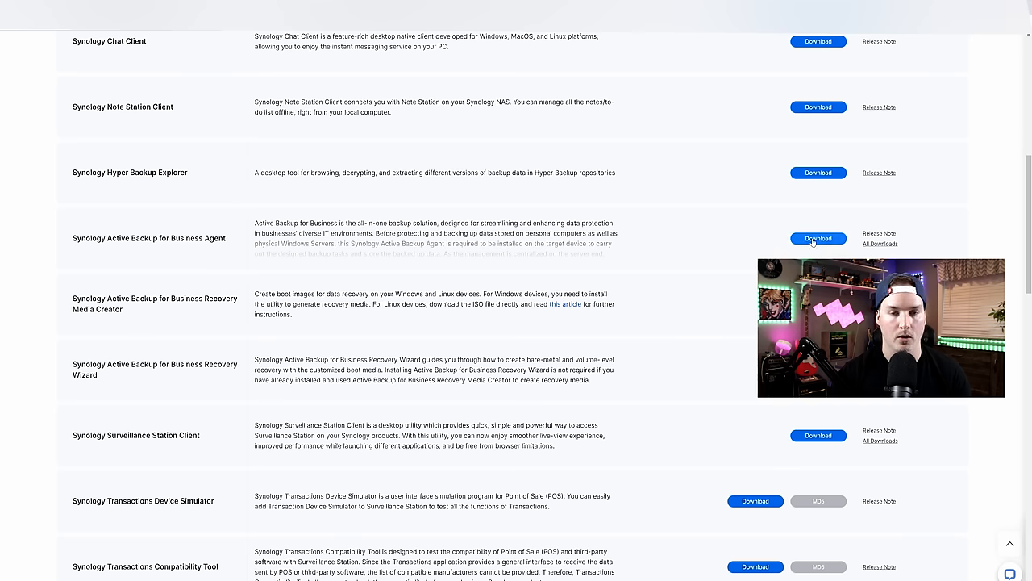
Download the Windows 64-bit msi agent and install it, accepting the license agreement.
{"action": "left_click", "coordinate": [818, 238]}
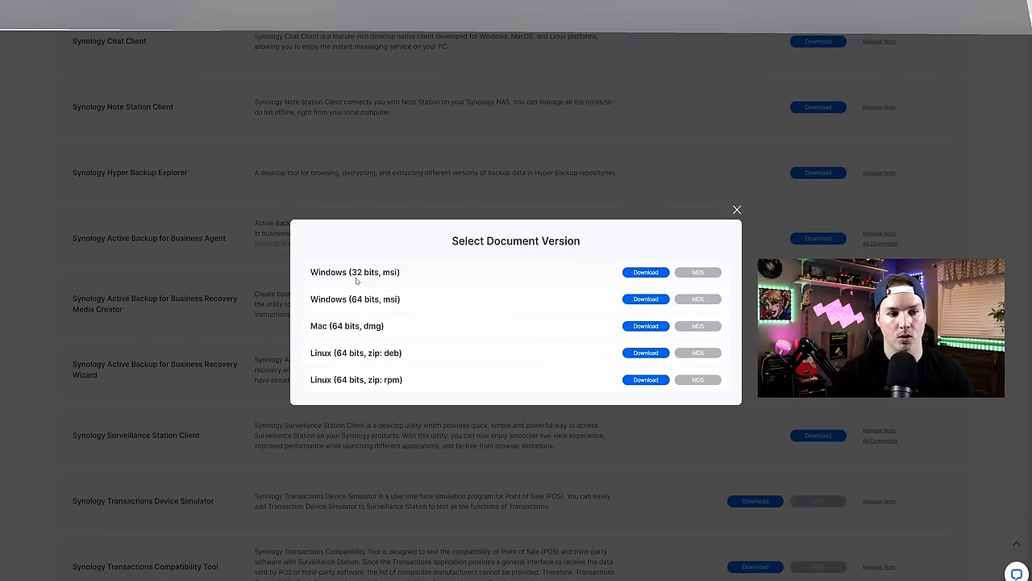
{"action": "mouse_move", "coordinate": [371, 320]}
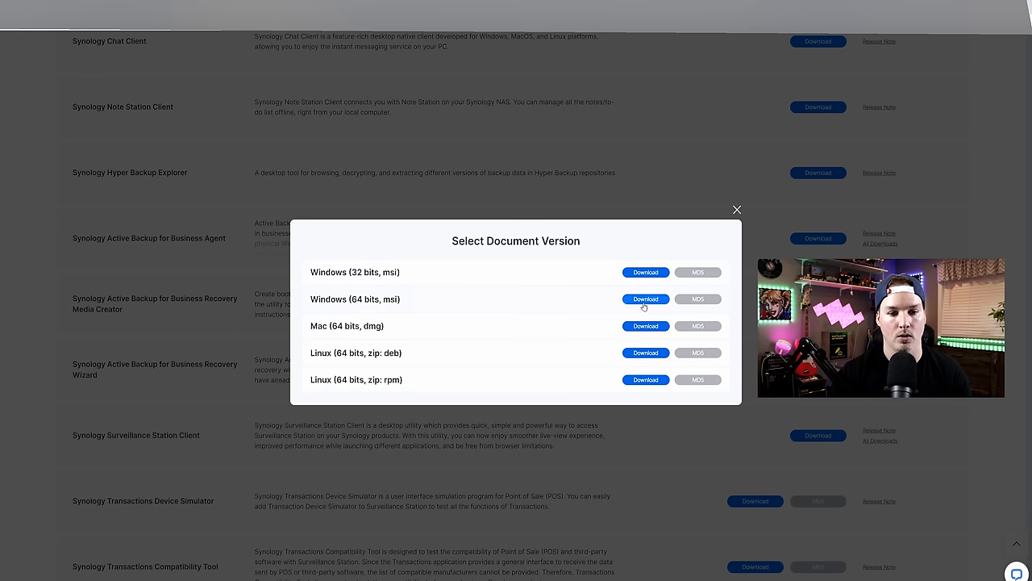
{"action": "left_click", "coordinate": [646, 300]}
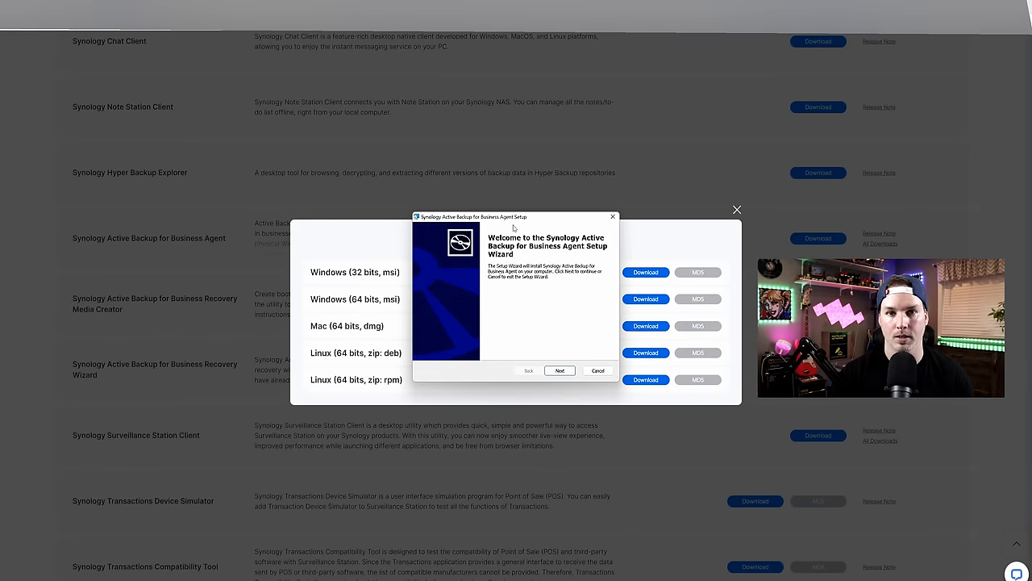
{"action": "left_click", "coordinate": [560, 370]}
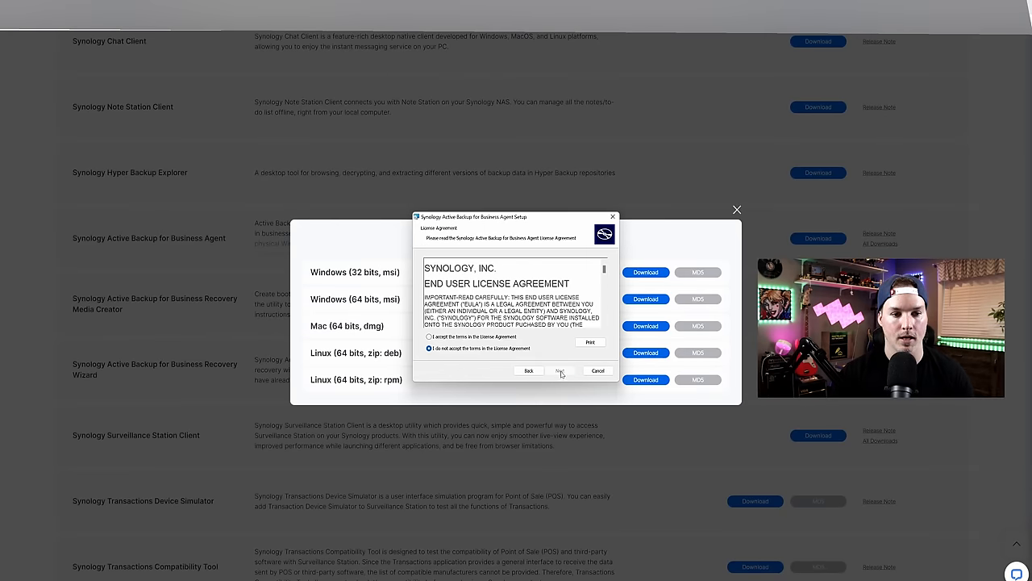
{"action": "left_click", "coordinate": [427, 337]}
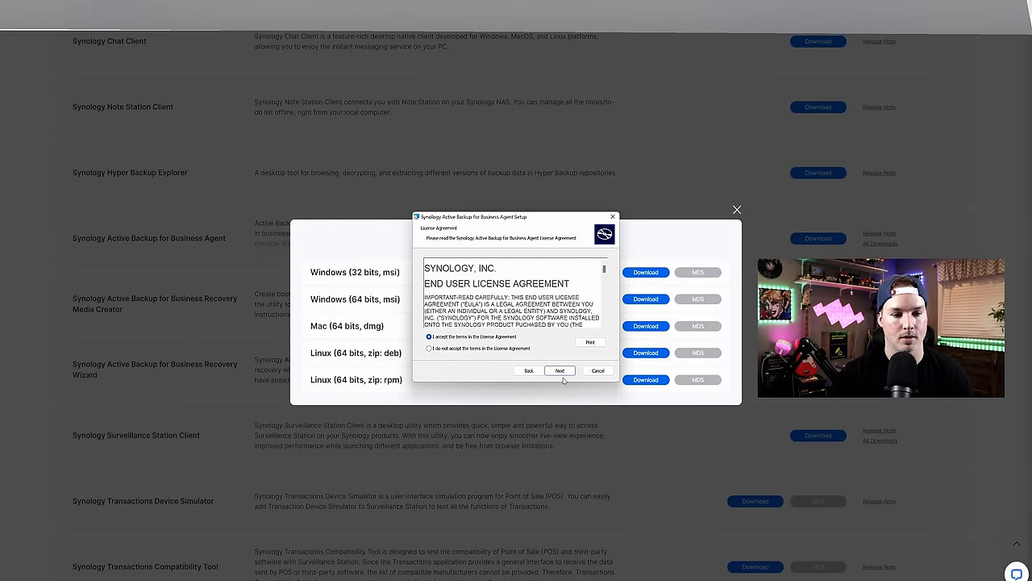
{"action": "left_click", "coordinate": [560, 370]}
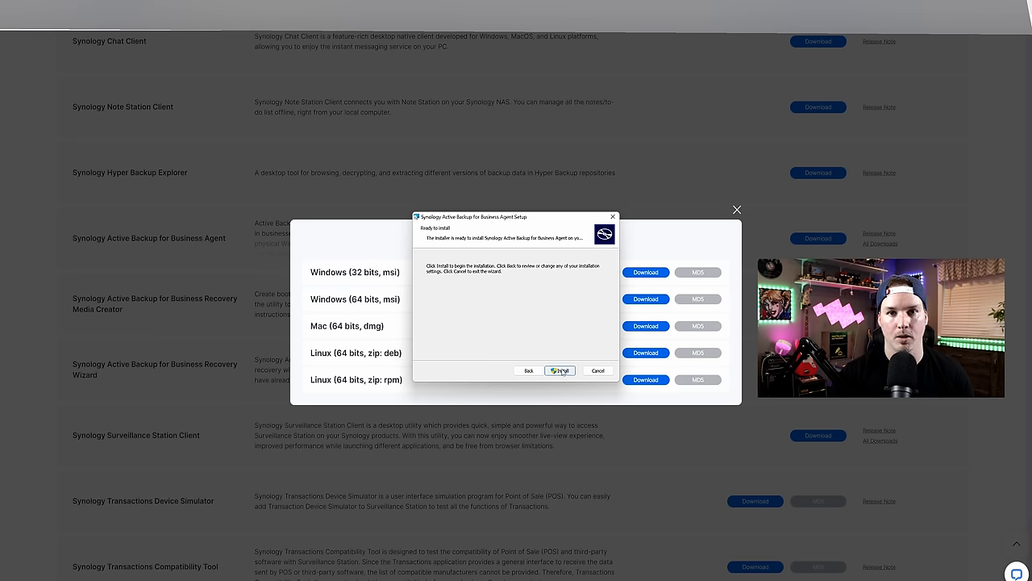
{"action": "left_click", "coordinate": [561, 370]}
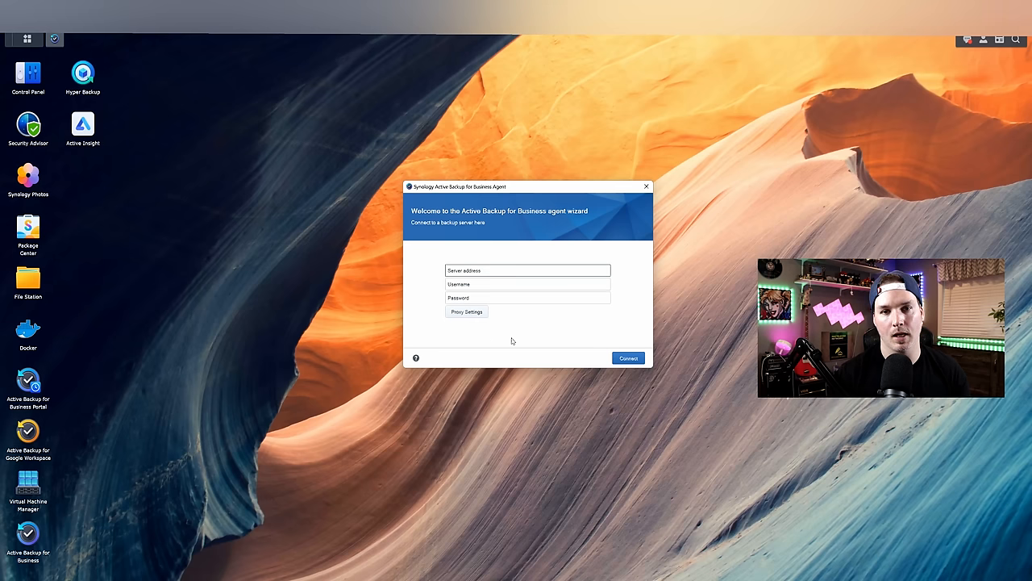
{"action": "mouse_move", "coordinate": [520, 336]}
{"action": "type", "text": "mactelecomnas.me"}
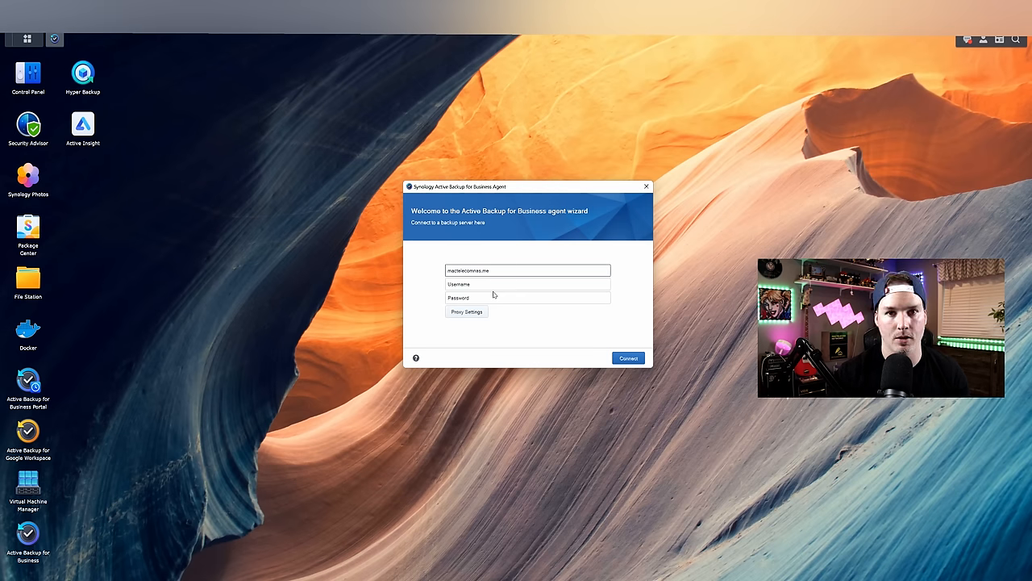
Connect the agent to the NAS server with login credentials and the six-digit verification code.
{"action": "left_click", "coordinate": [628, 358]}
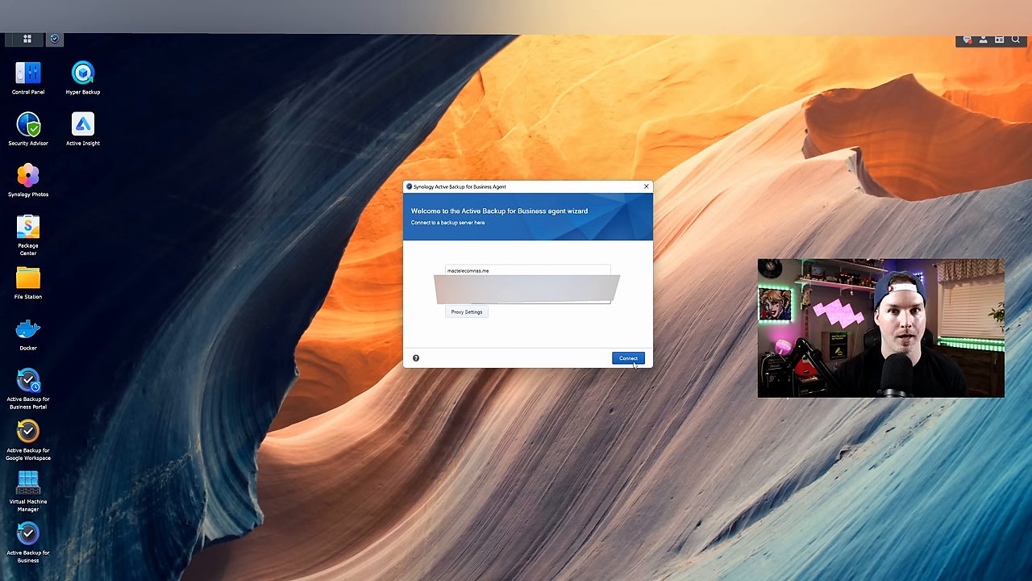
{"action": "left_click", "coordinate": [627, 358]}
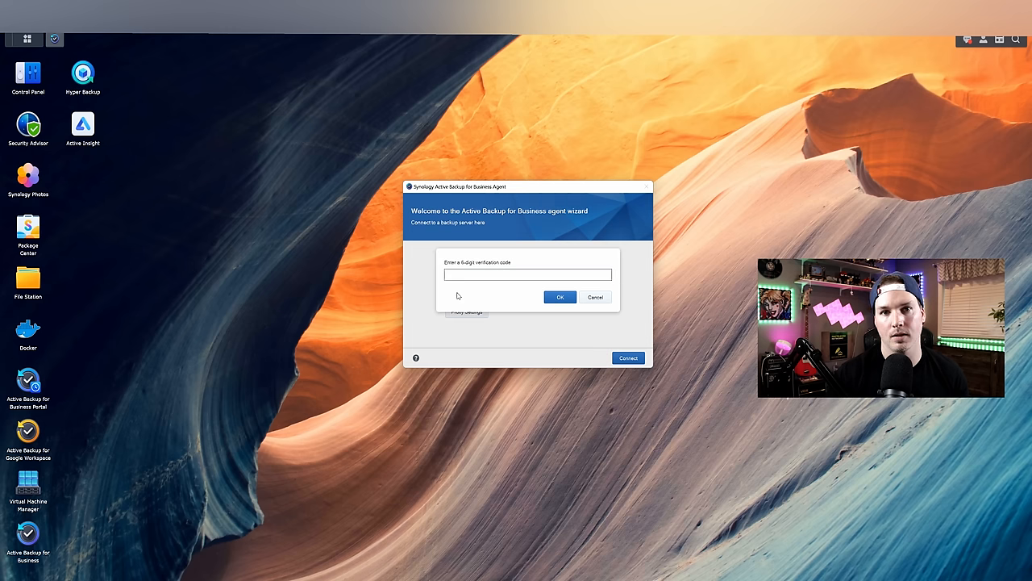
{"action": "left_click", "coordinate": [527, 275]}
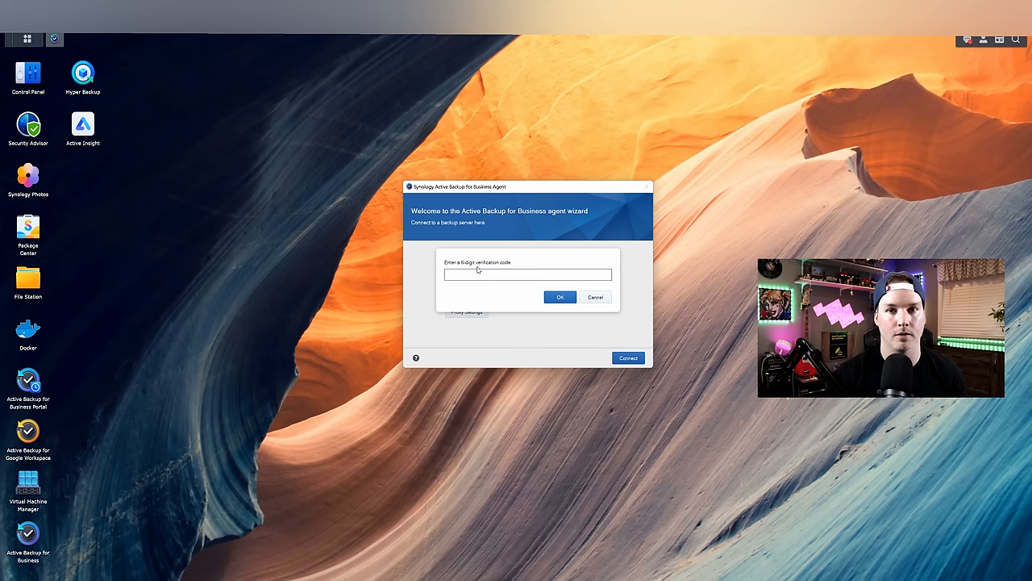
{"action": "left_click", "coordinate": [527, 275]}
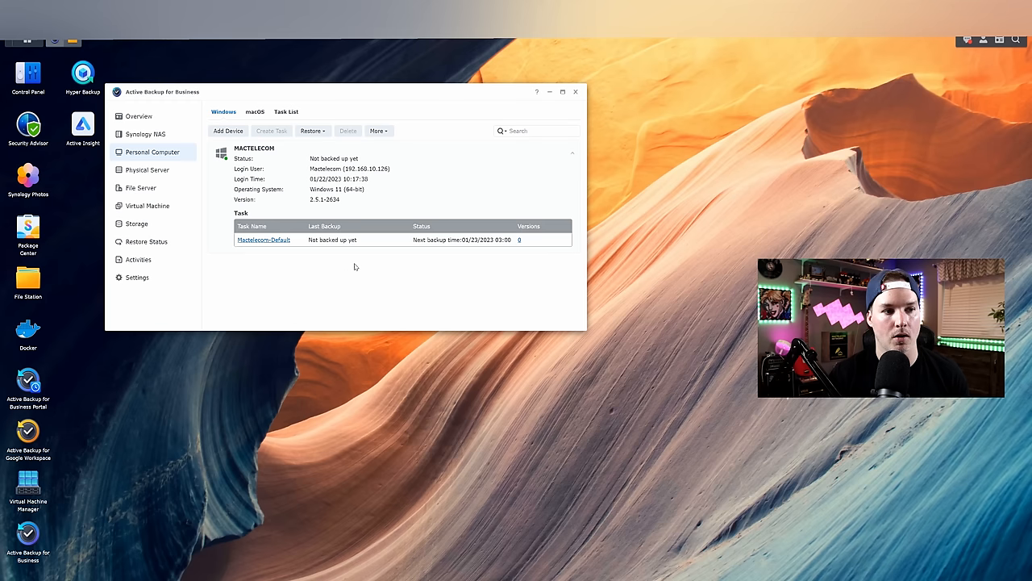
{"action": "mouse_move", "coordinate": [323, 163]}
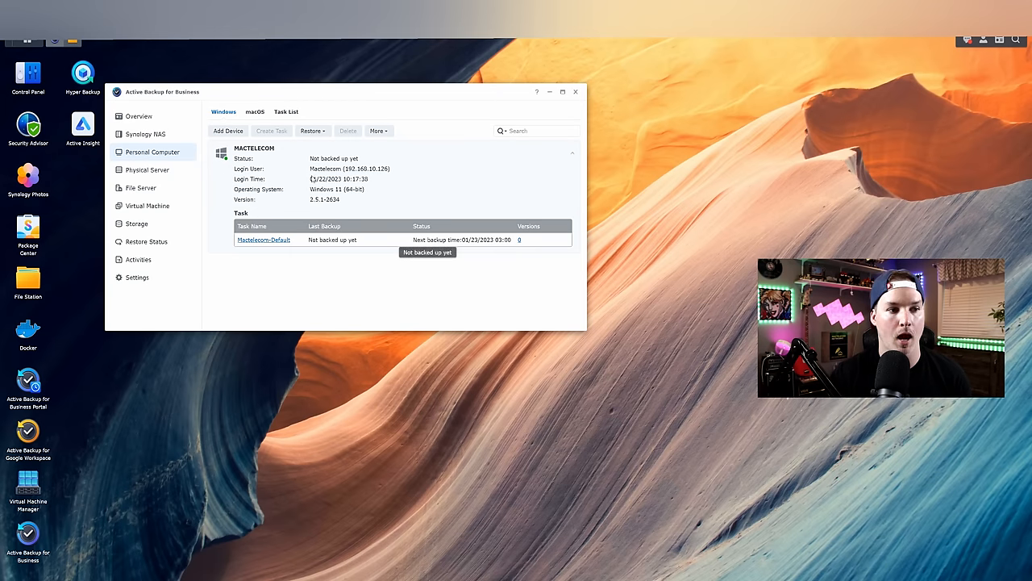
{"action": "mouse_move", "coordinate": [343, 185]}
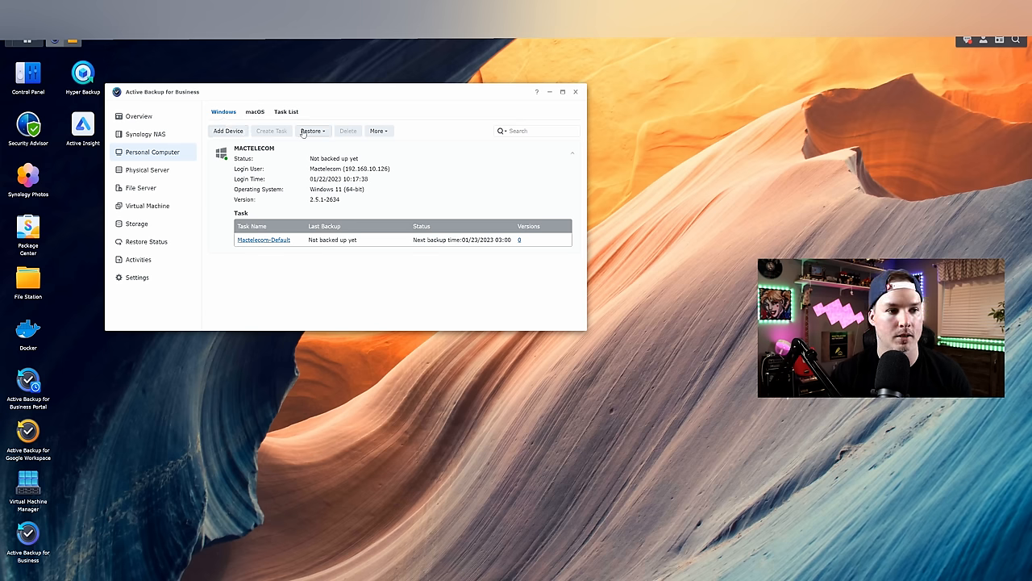
Review the Restore and More menus, then show the Task List with Mactelecom-Default.
{"action": "left_click", "coordinate": [313, 130]}
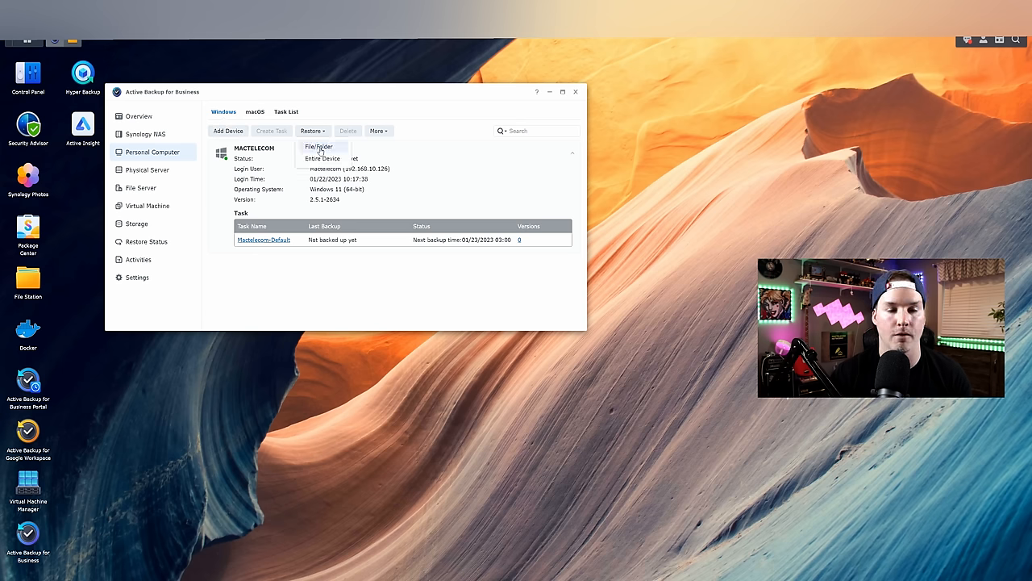
{"action": "mouse_move", "coordinate": [323, 158]}
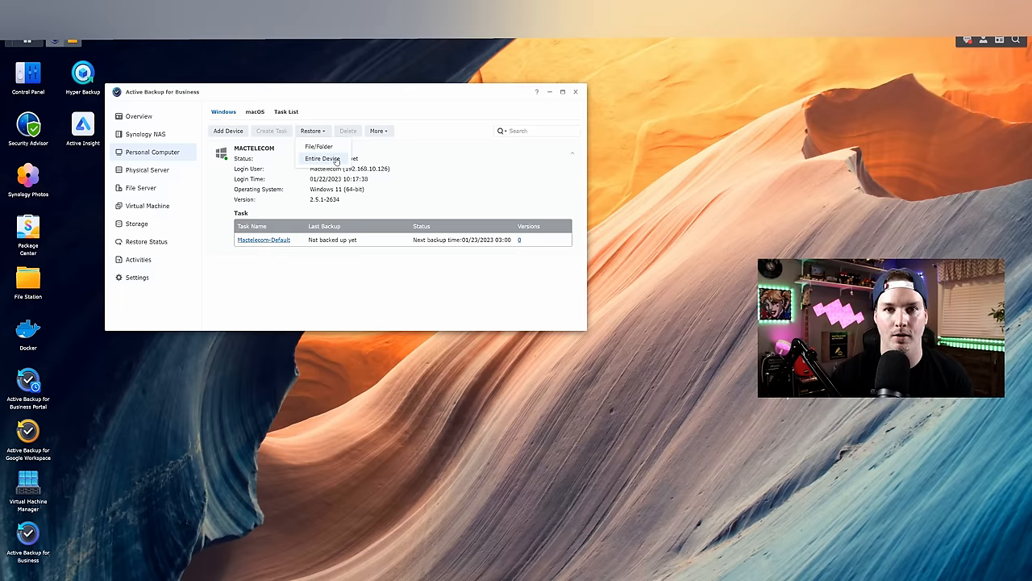
{"action": "left_click", "coordinate": [377, 130]}
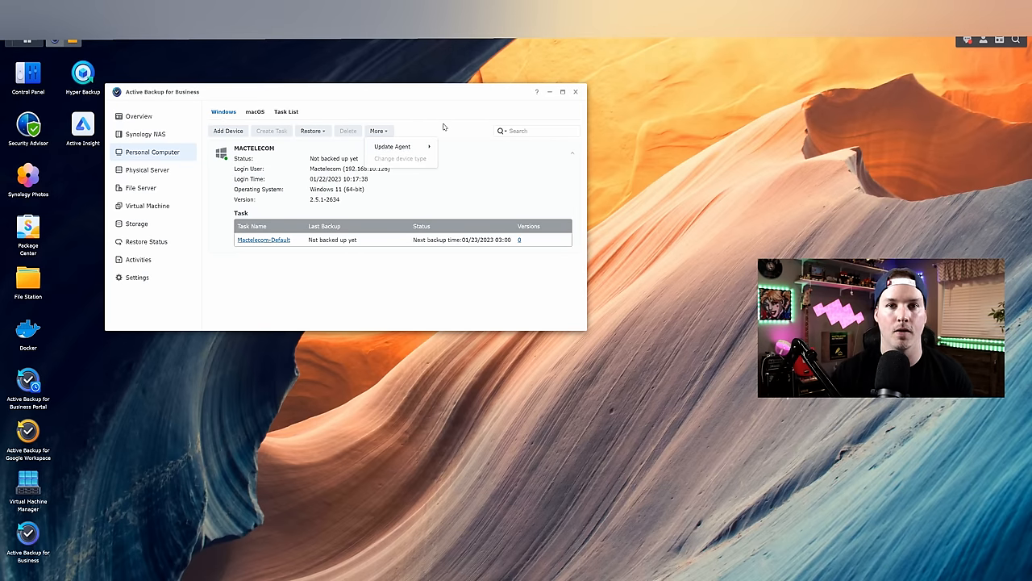
{"action": "left_click", "coordinate": [286, 111]}
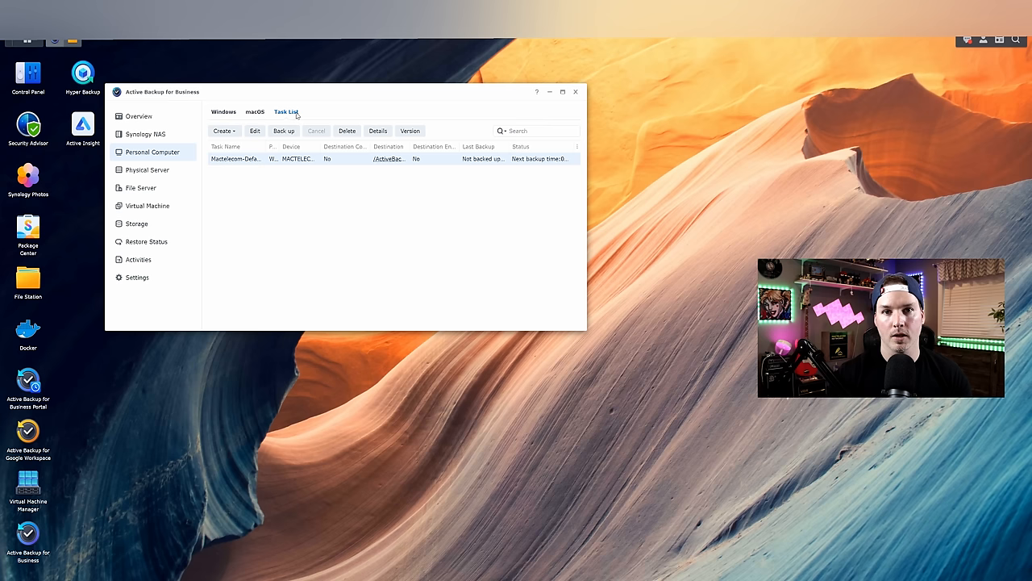
{"action": "mouse_move", "coordinate": [242, 161]}
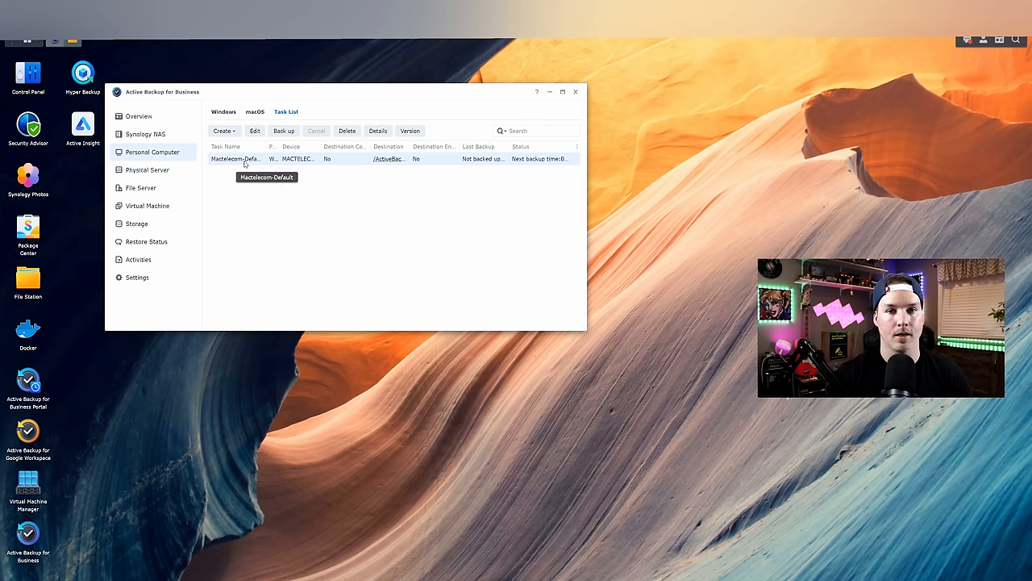
Edit Mactelecom-Default to run daily by adding Sunday and Saturday, review retention, and save.
{"action": "left_click", "coordinate": [255, 130]}
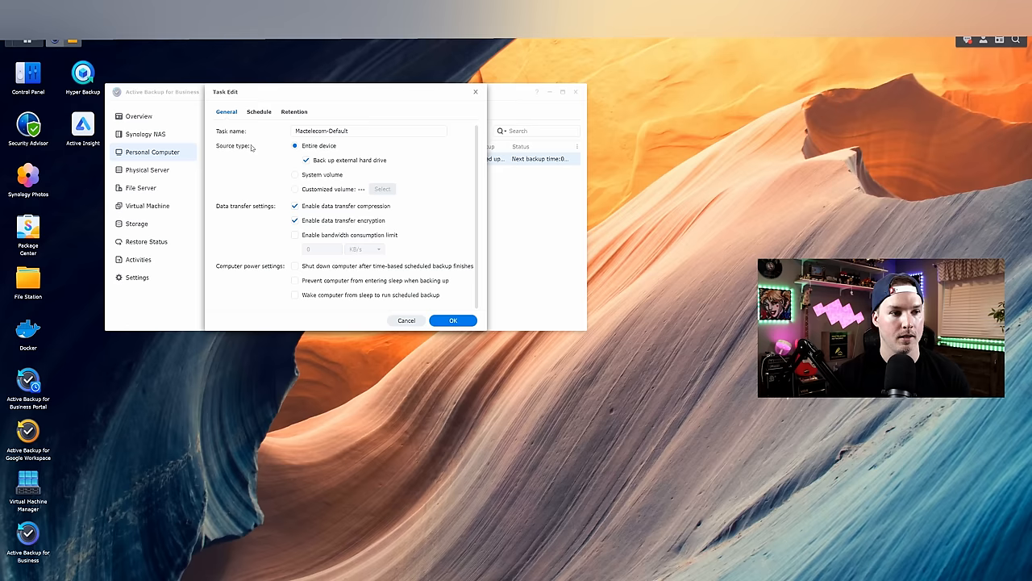
{"action": "mouse_move", "coordinate": [250, 152]}
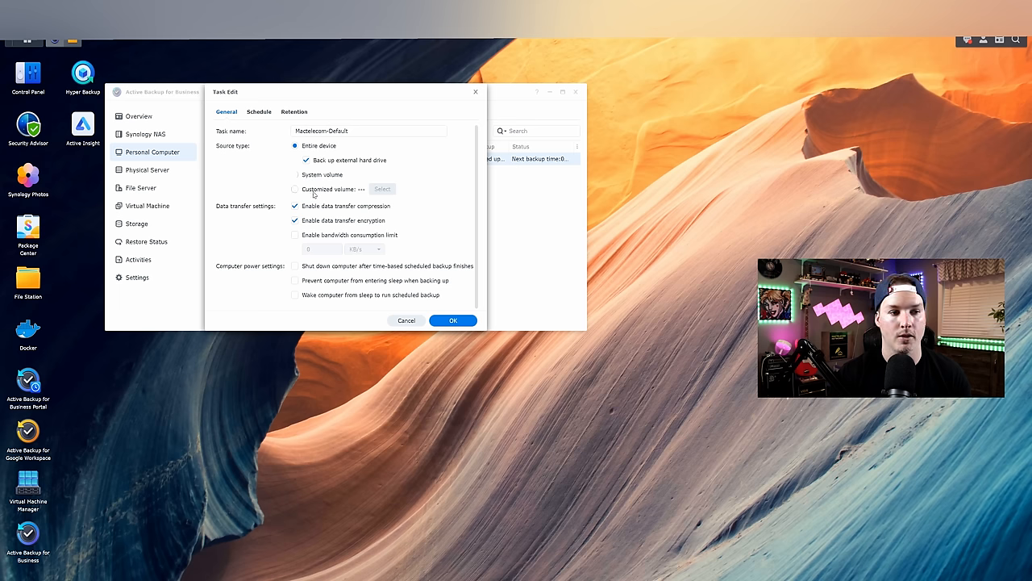
{"action": "left_click", "coordinate": [259, 111]}
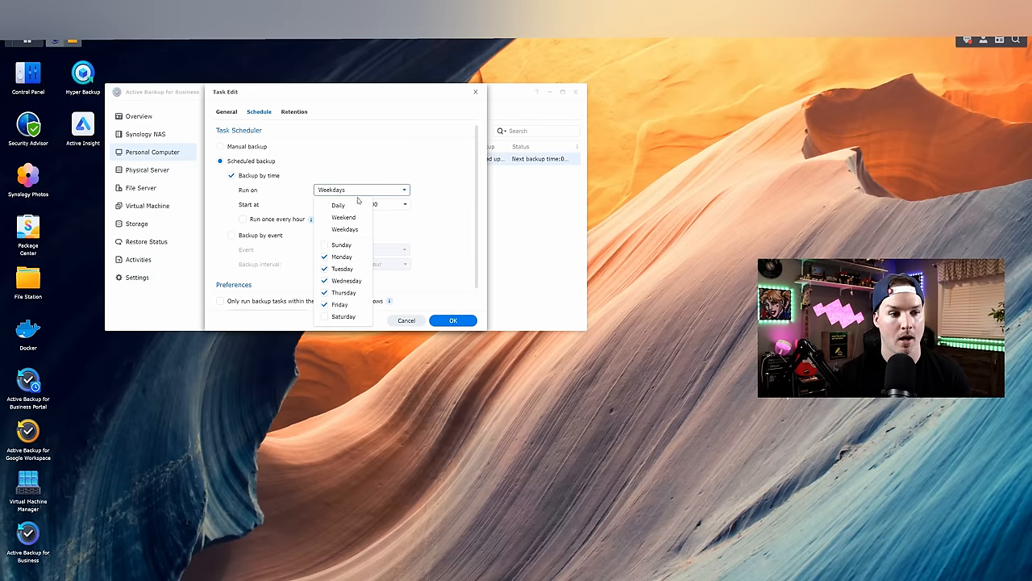
{"action": "left_click", "coordinate": [324, 244]}
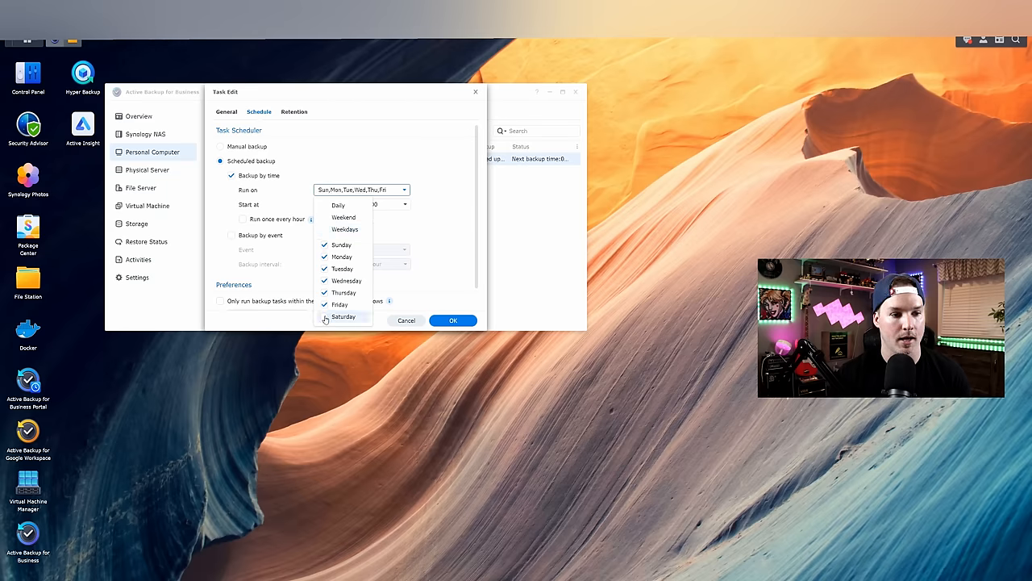
{"action": "left_click", "coordinate": [337, 205]}
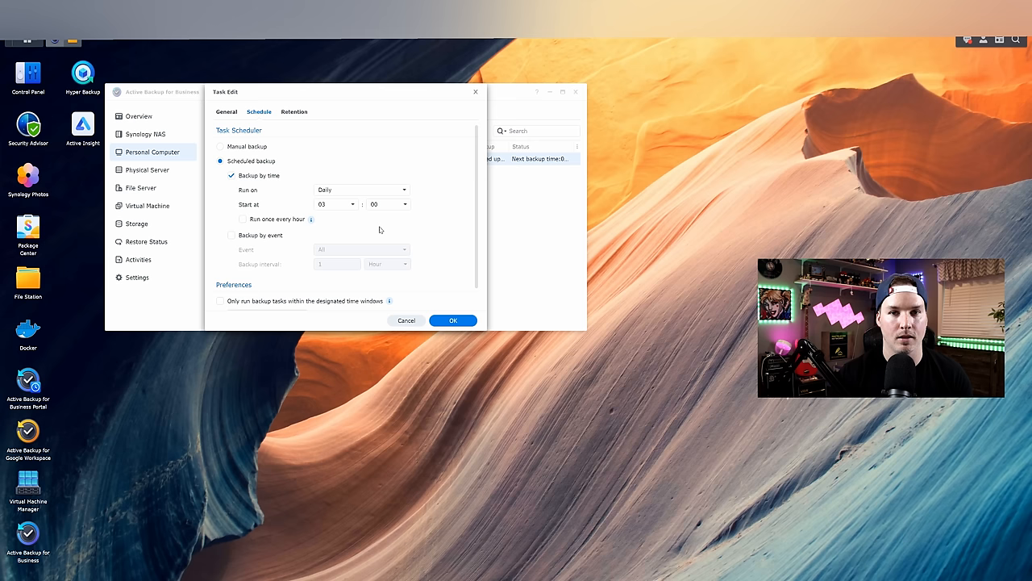
{"action": "left_click", "coordinate": [294, 111]}
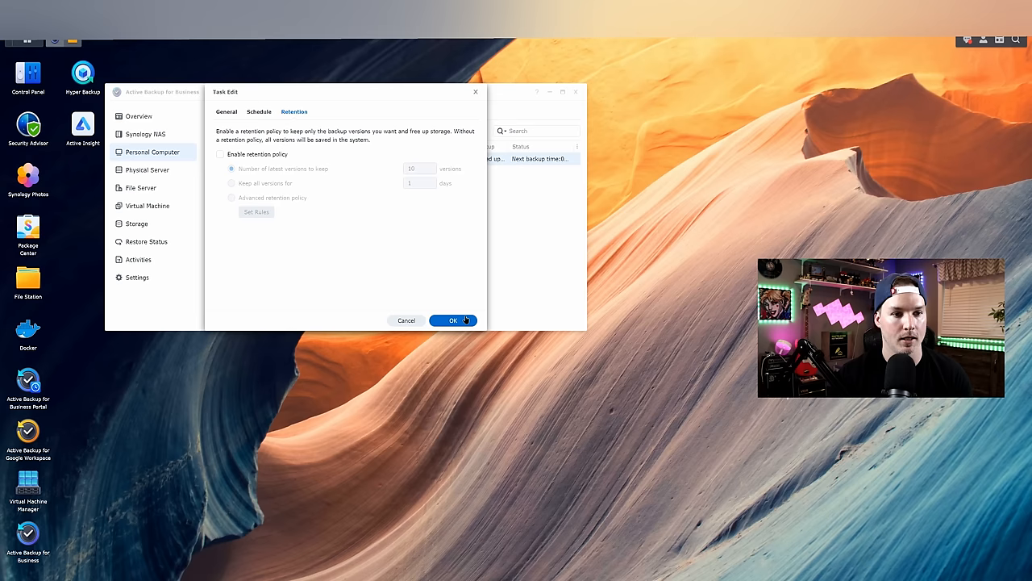
{"action": "left_click", "coordinate": [453, 320]}
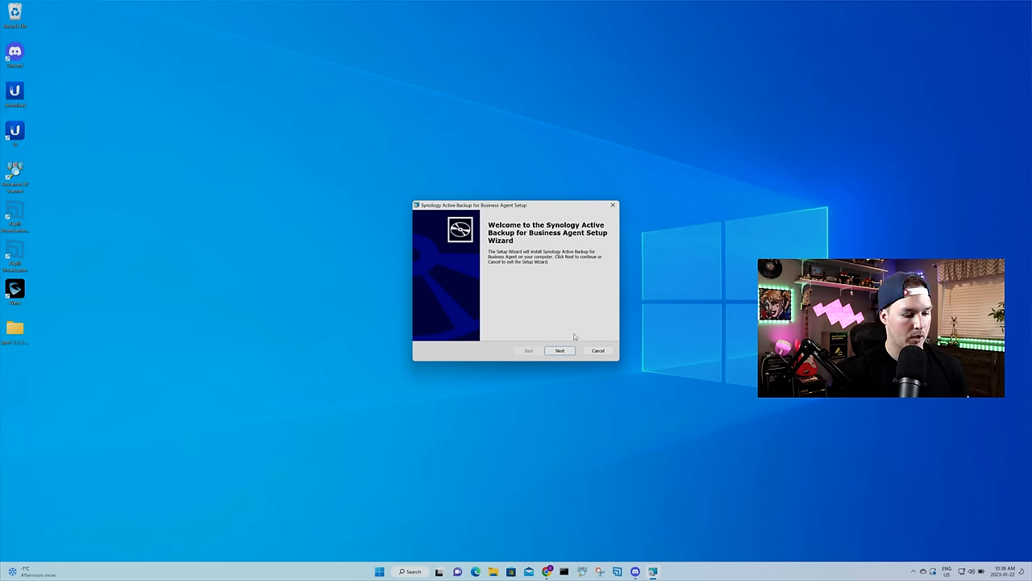
Install the agent on the second PC and finish with the application launching.
{"action": "left_click", "coordinate": [560, 350]}
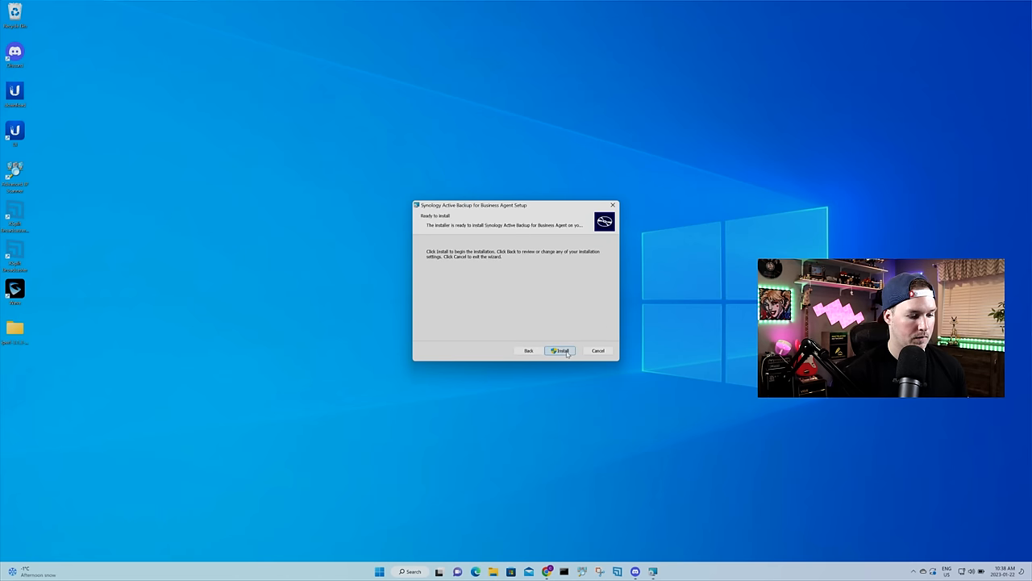
{"action": "left_click", "coordinate": [560, 350]}
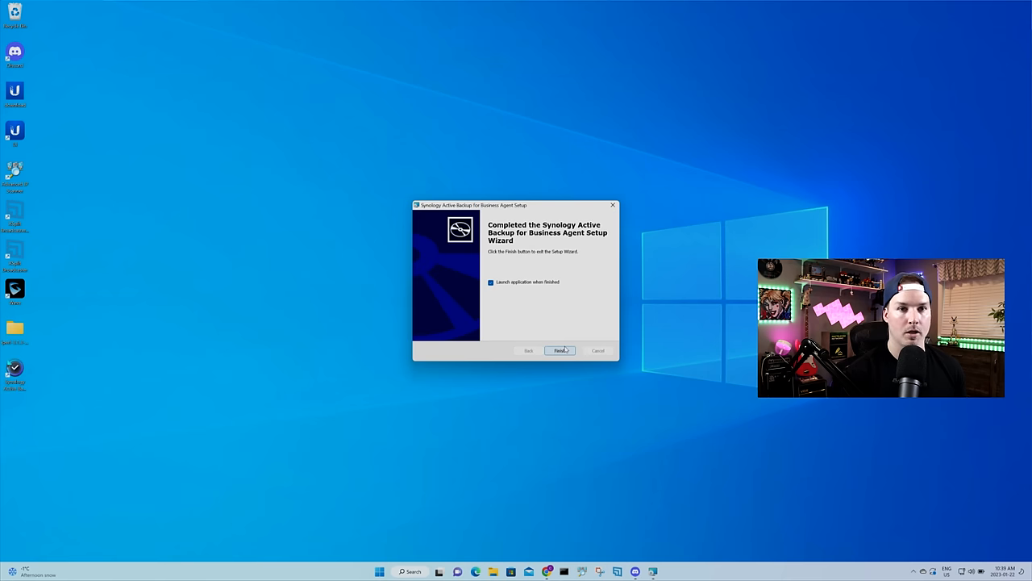
{"action": "left_click", "coordinate": [560, 350]}
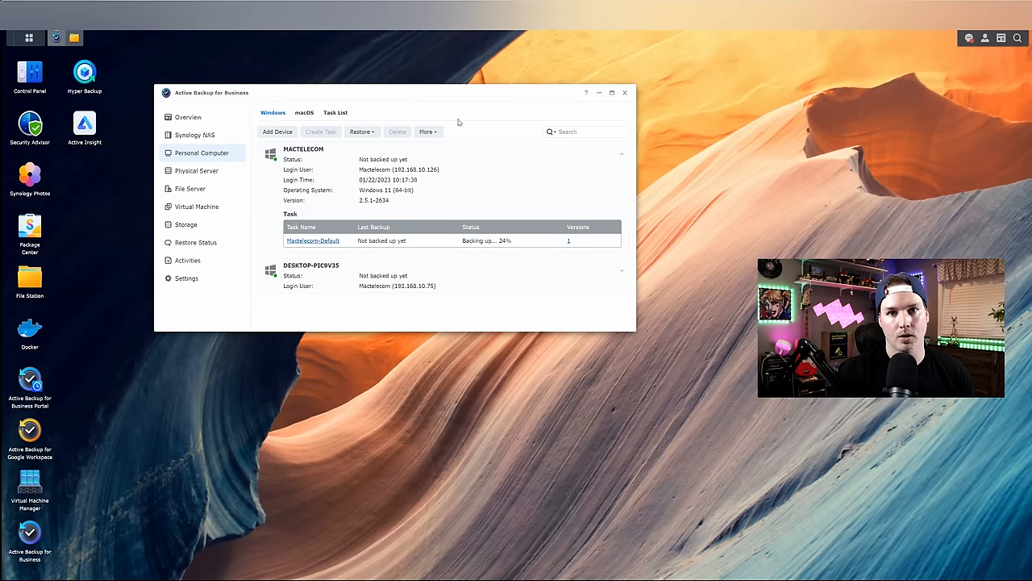
{"action": "mouse_move", "coordinate": [422, 204]}
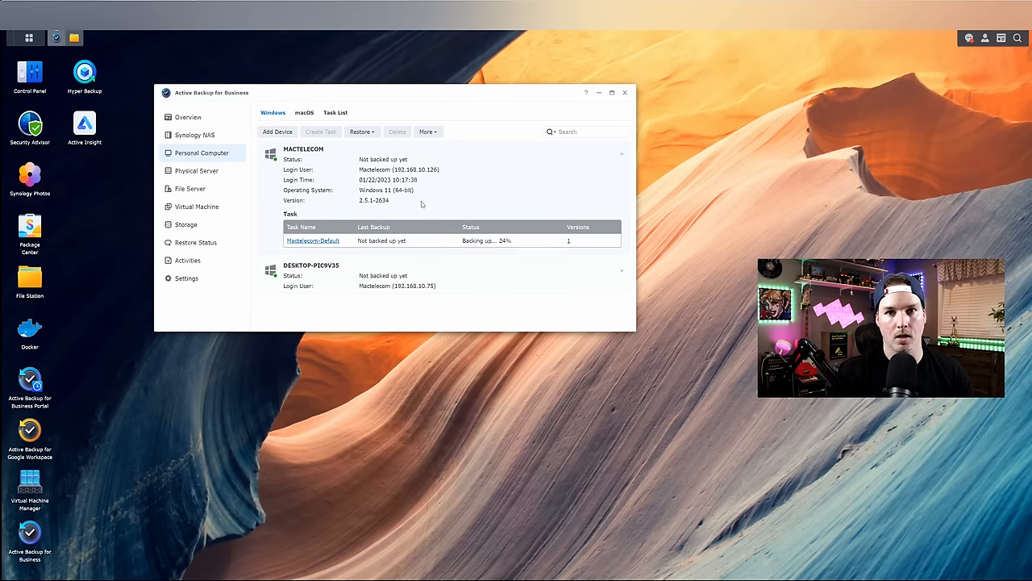
{"action": "mouse_move", "coordinate": [435, 271]}
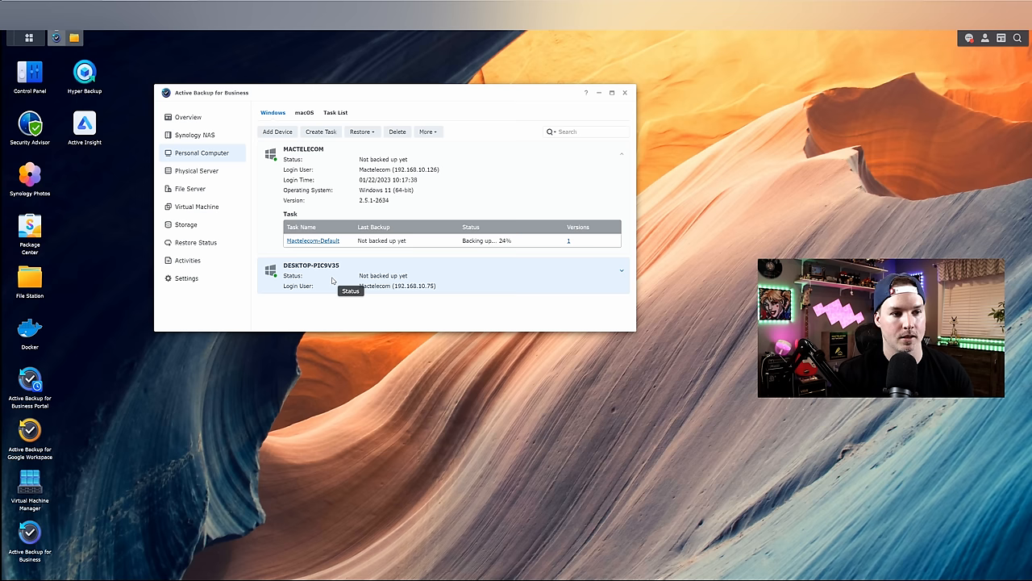
{"action": "mouse_move", "coordinate": [553, 277]}
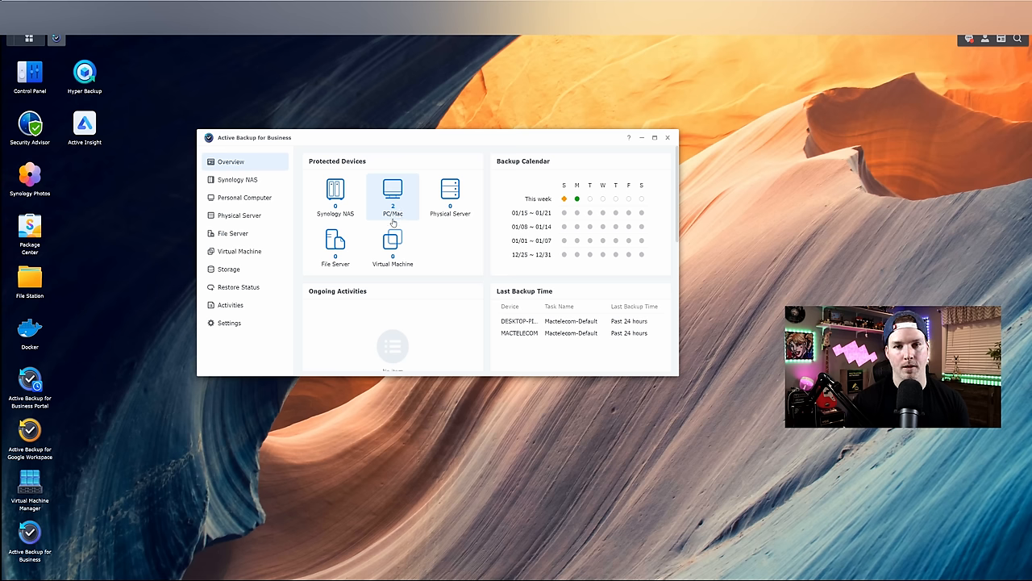
{"action": "mouse_move", "coordinate": [563, 238]}
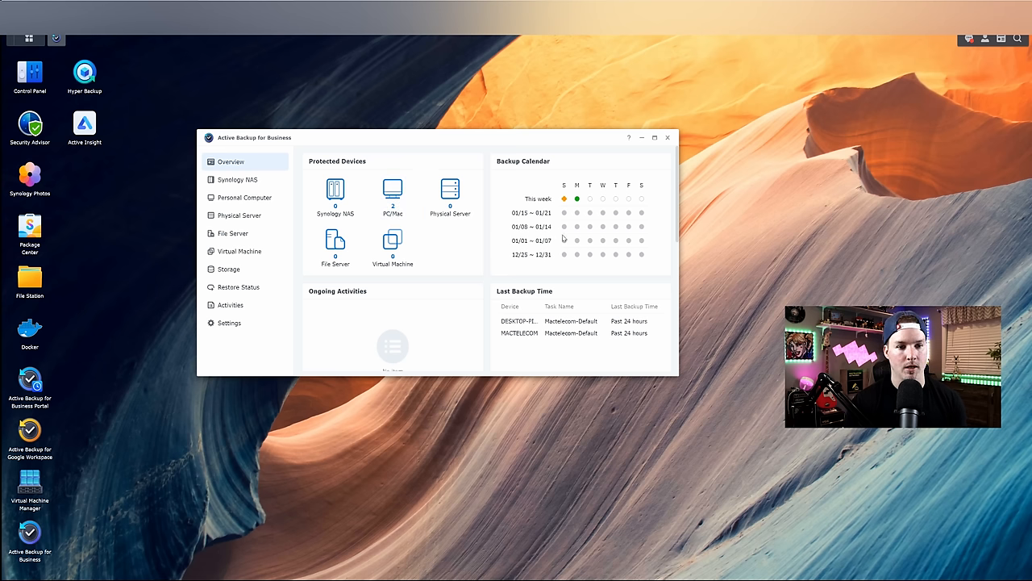
{"action": "mouse_move", "coordinate": [556, 209]}
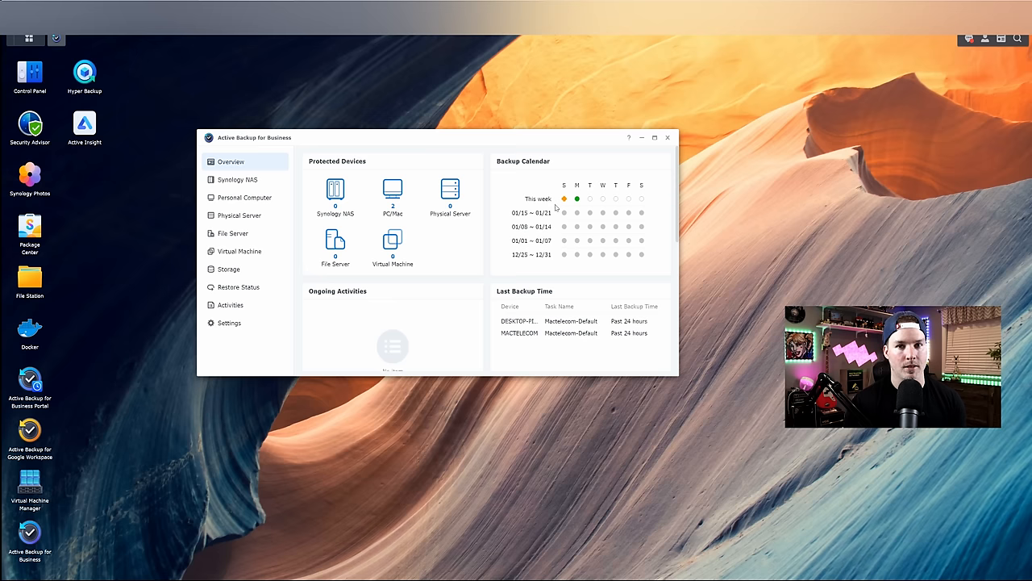
{"action": "mouse_move", "coordinate": [577, 199]}
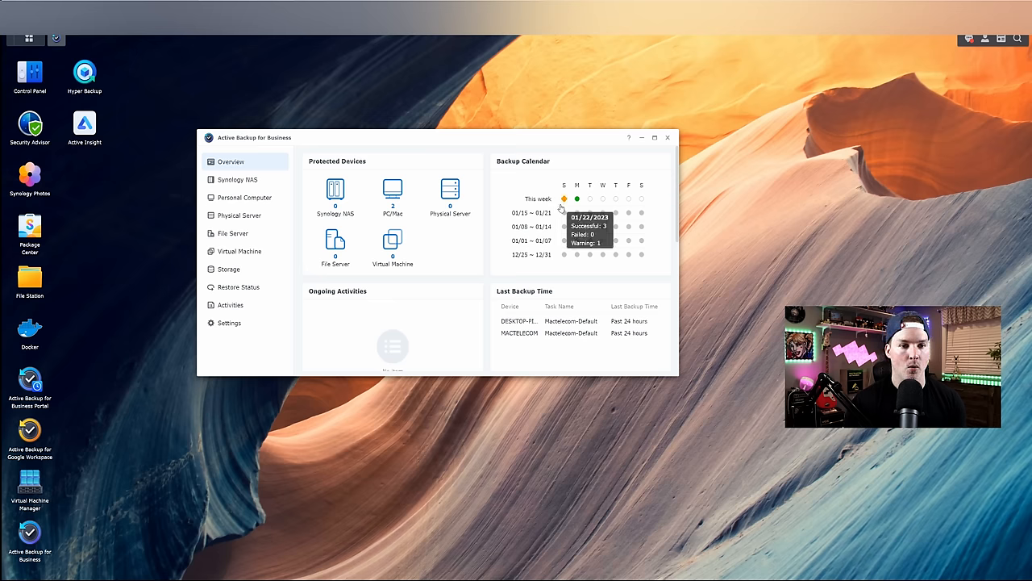
{"action": "mouse_move", "coordinate": [576, 199]}
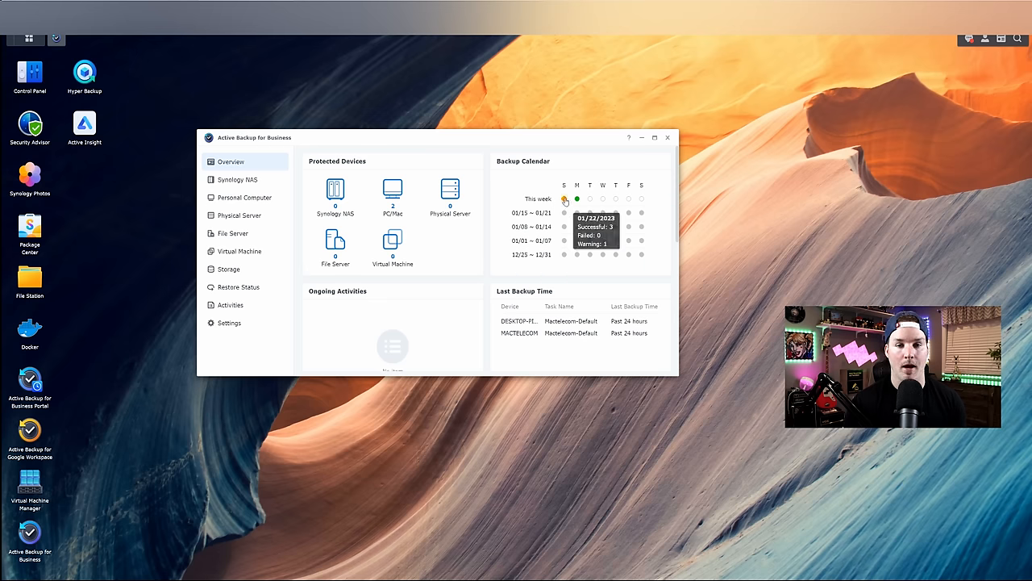
{"action": "mouse_move", "coordinate": [575, 388]}
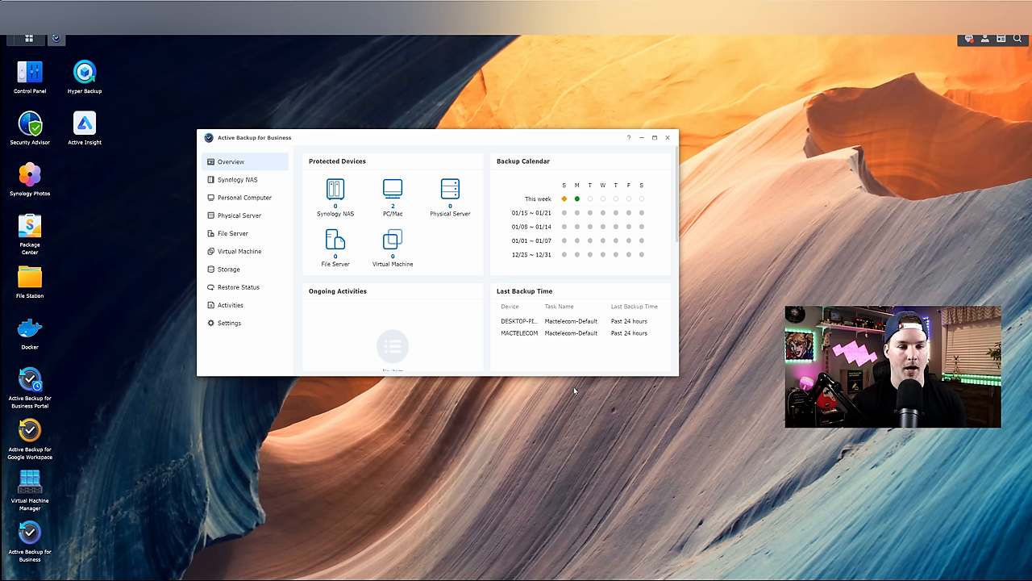
{"action": "mouse_move", "coordinate": [583, 208]}
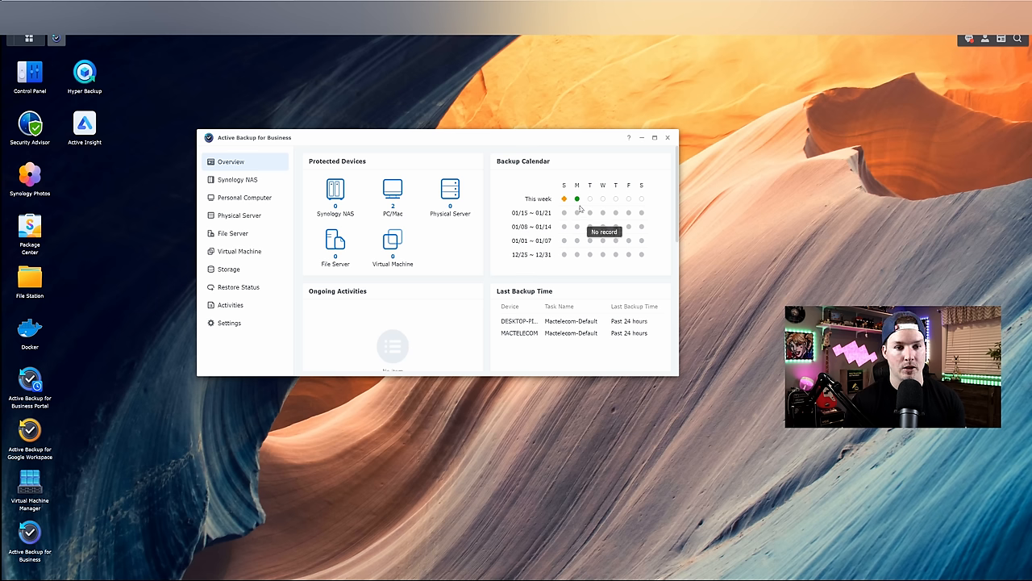
{"action": "mouse_move", "coordinate": [577, 200]}
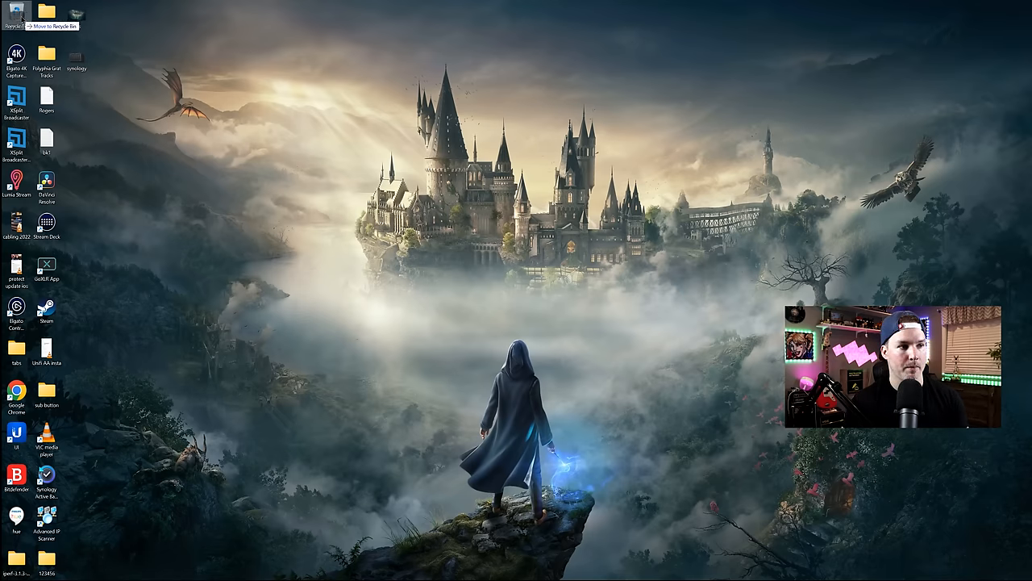
Send the synology.png desktop icon to the Recycle Bin.
{"action": "right_click", "coordinate": [15, 12]}
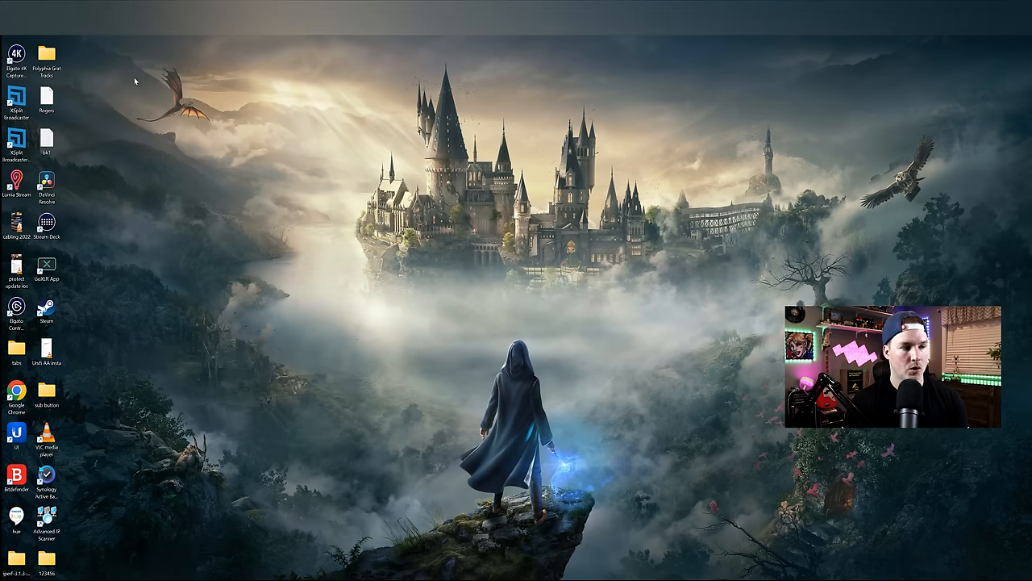
{"action": "mouse_move", "coordinate": [299, 170]}
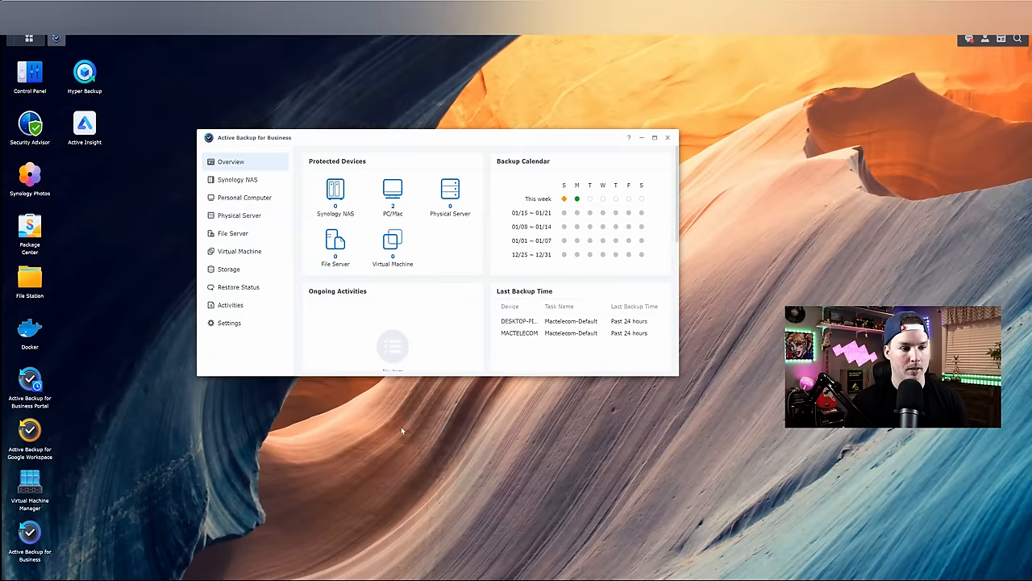
{"action": "mouse_move", "coordinate": [30, 379]}
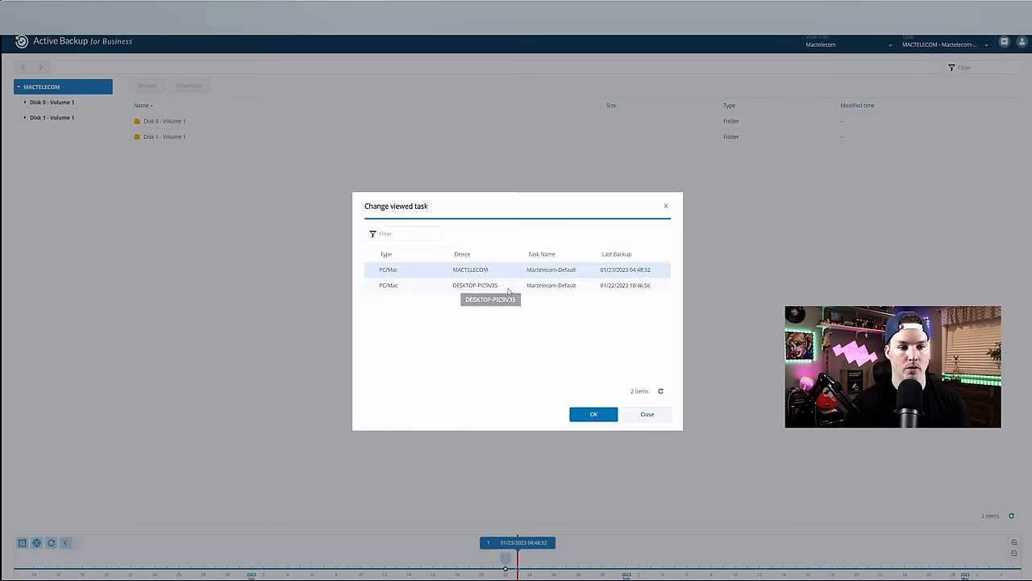
Confirm MACTELECOM as the viewed backup task in the portal.
{"action": "left_click", "coordinate": [593, 414]}
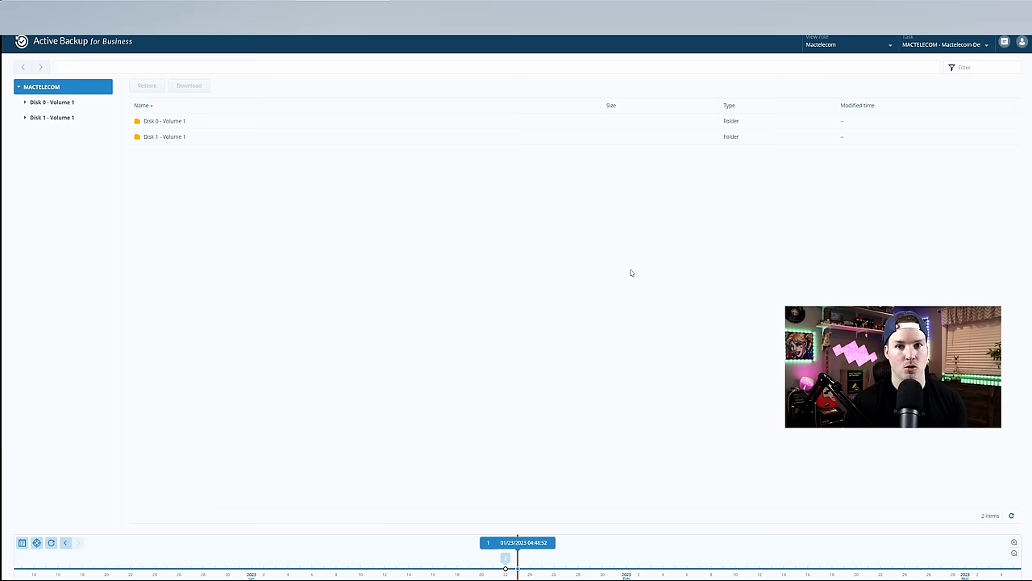
{"action": "mouse_move", "coordinate": [449, 252]}
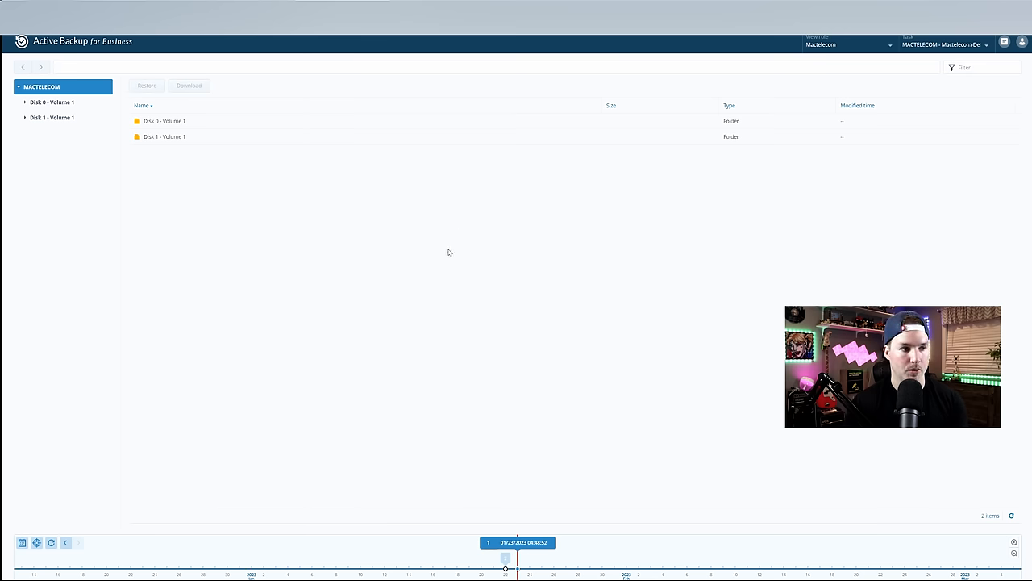
{"action": "mouse_move", "coordinate": [356, 329]}
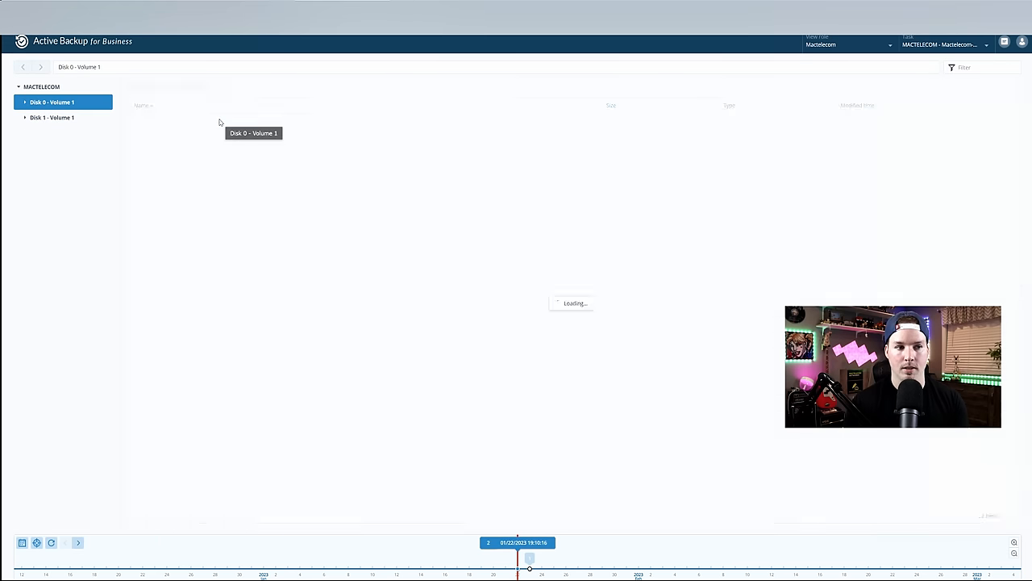
Browse Users > user folder > Desktop and restore synology.png to its original location.
{"action": "left_click", "coordinate": [41, 316]}
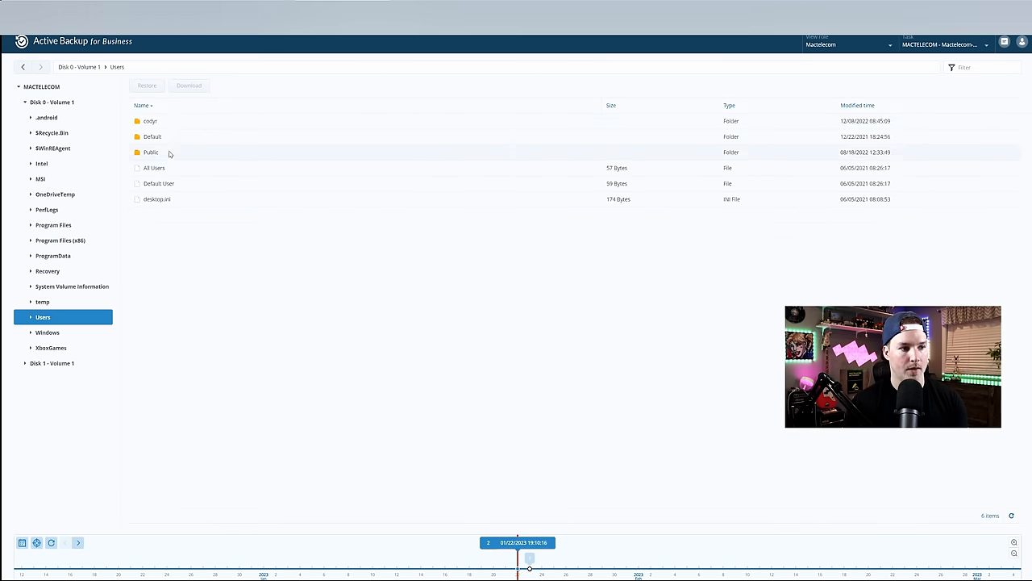
{"action": "double_click", "coordinate": [150, 120]}
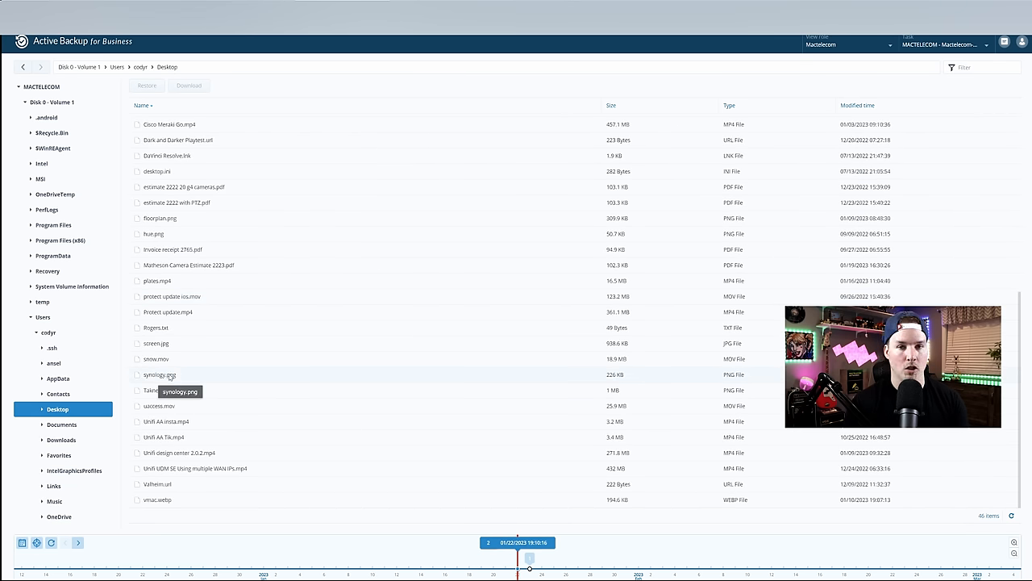
{"action": "right_click", "coordinate": [160, 375]}
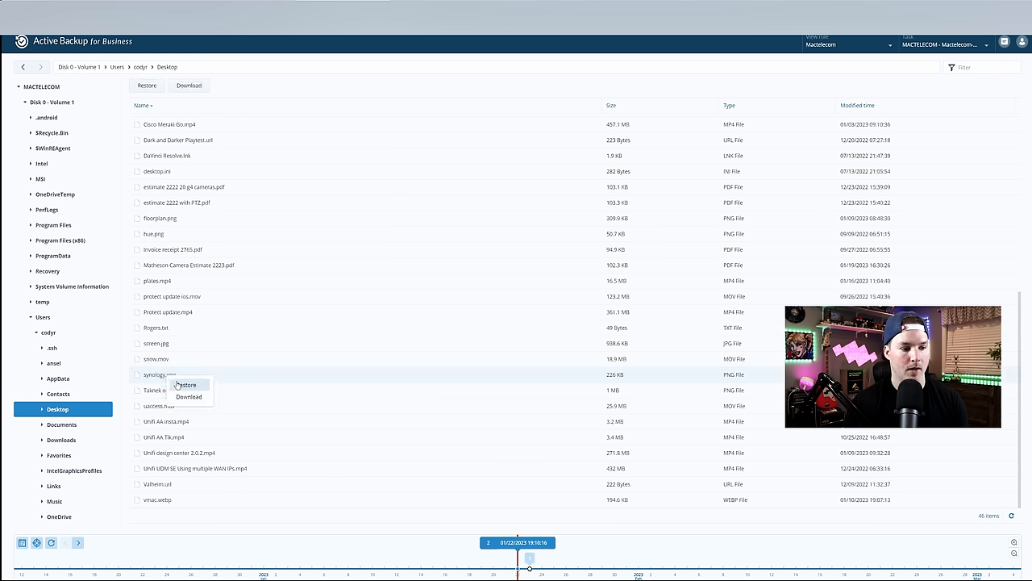
{"action": "left_click", "coordinate": [186, 384]}
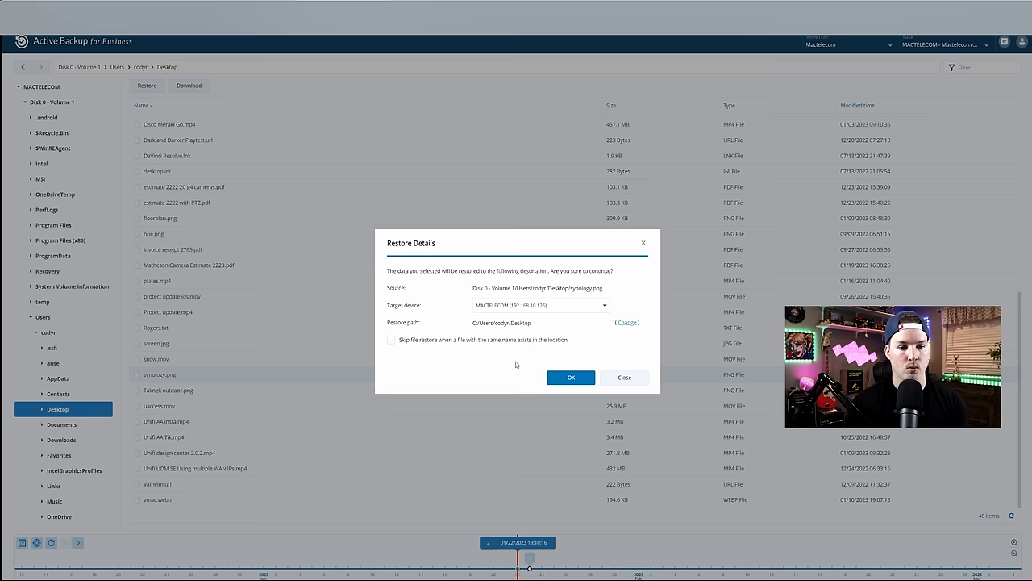
{"action": "mouse_move", "coordinate": [551, 372]}
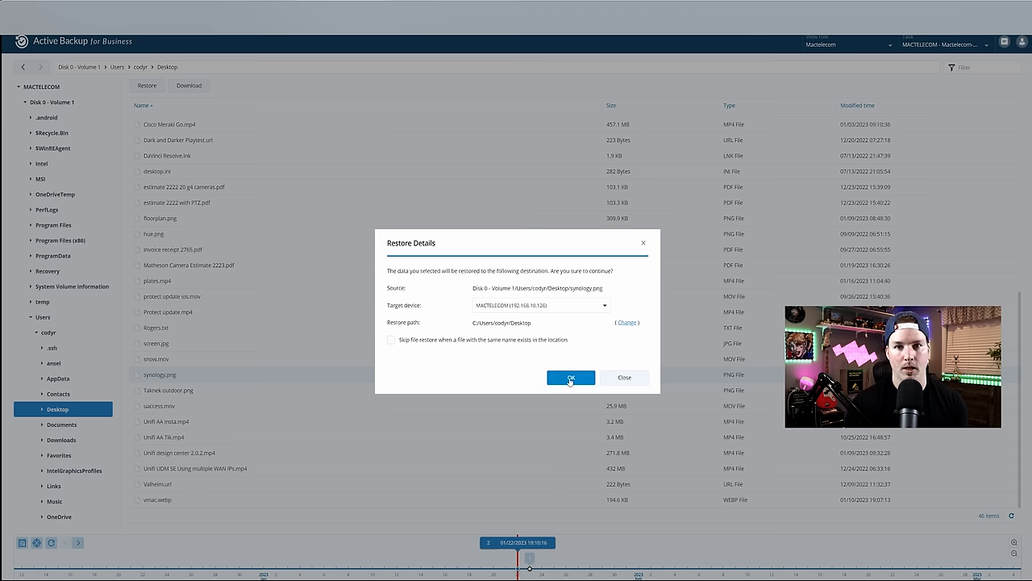
{"action": "left_click", "coordinate": [571, 378]}
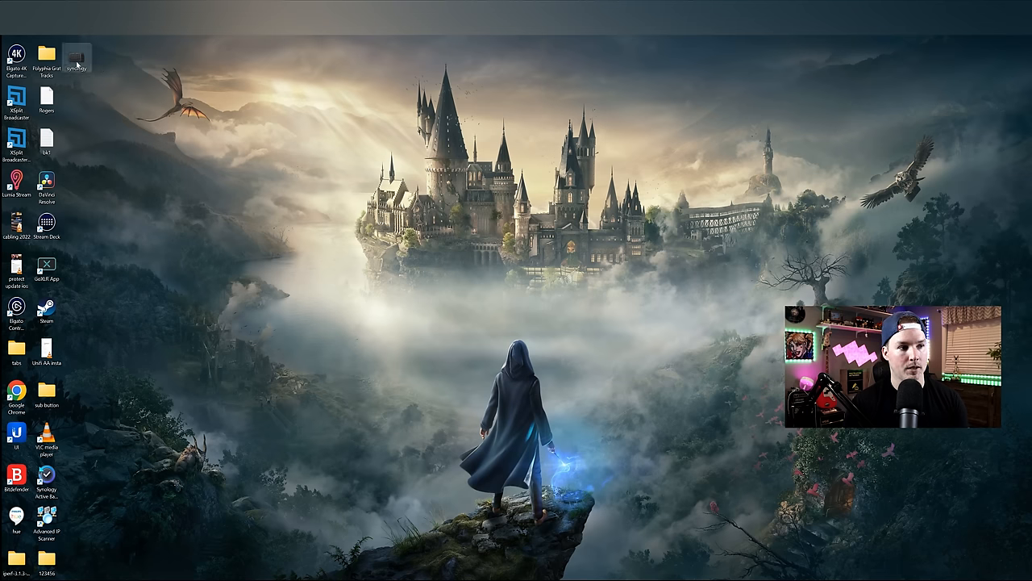
{"action": "mouse_move", "coordinate": [79, 54]}
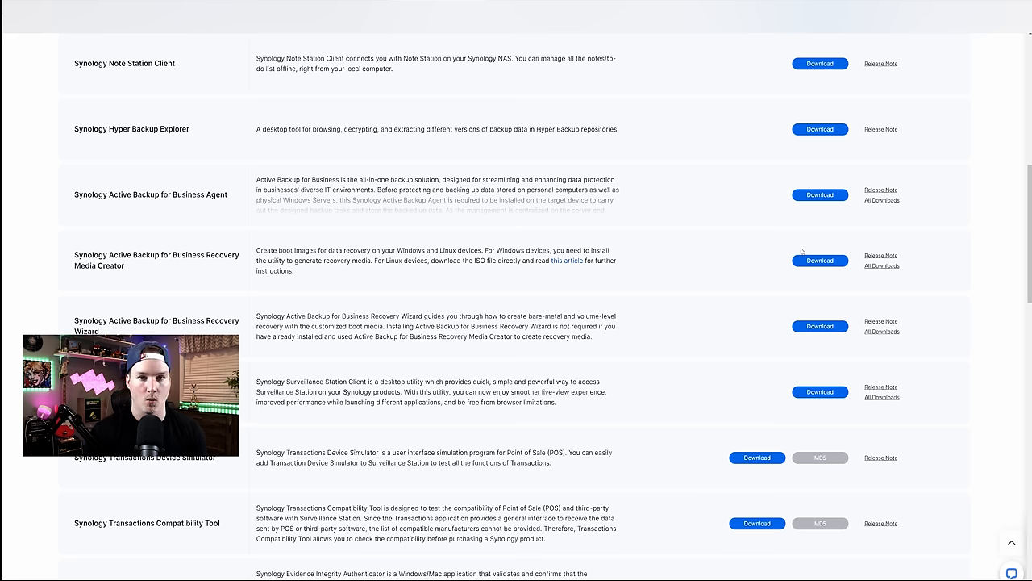
Download the Synology Active Backup for Business Recovery Media Creator.
{"action": "left_click", "coordinate": [819, 260]}
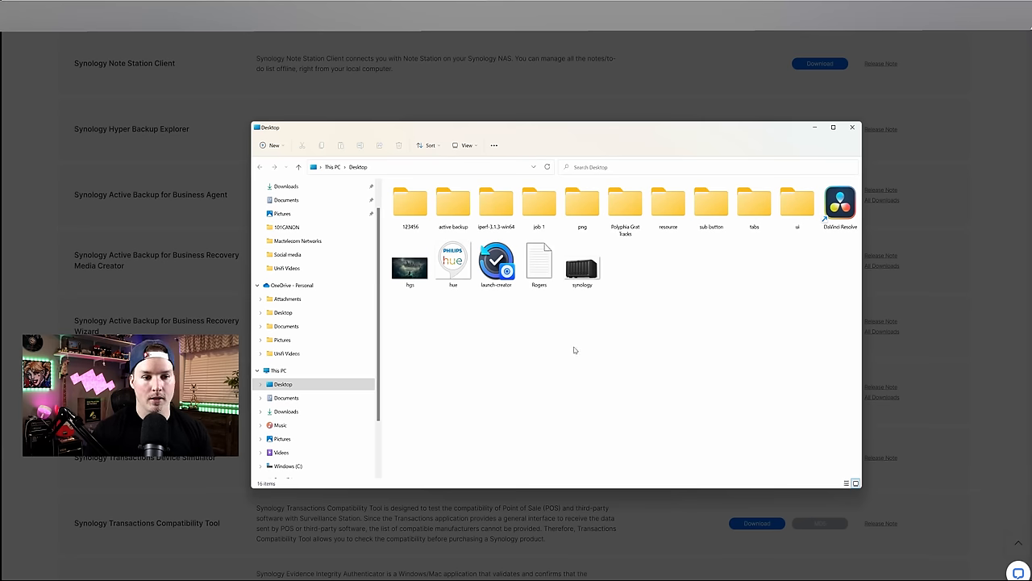
Run launch-creator and create recovery media on the USB flash drive.
{"action": "left_click", "coordinate": [496, 262]}
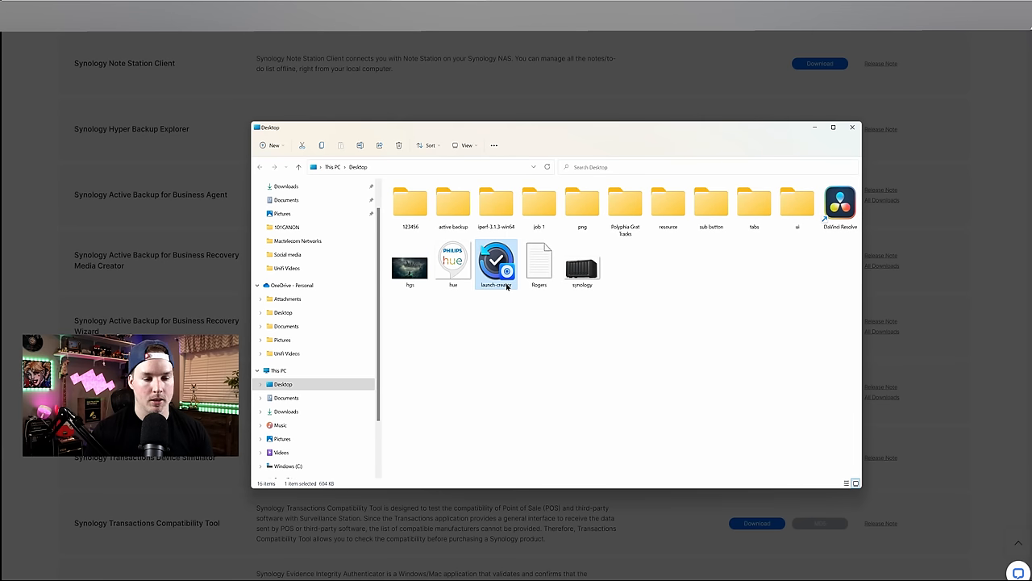
{"action": "double_click", "coordinate": [496, 262]}
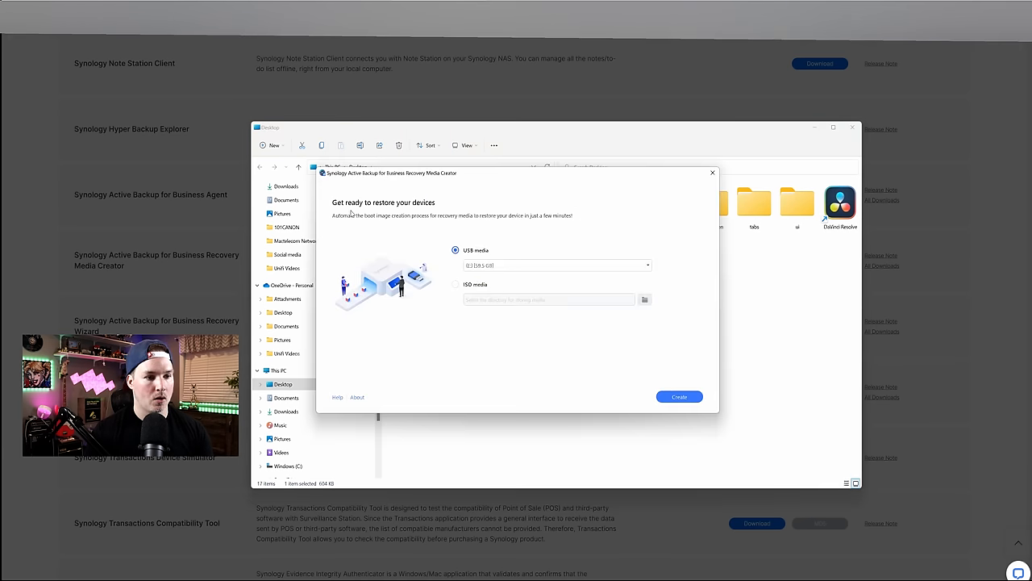
{"action": "mouse_move", "coordinate": [399, 216]}
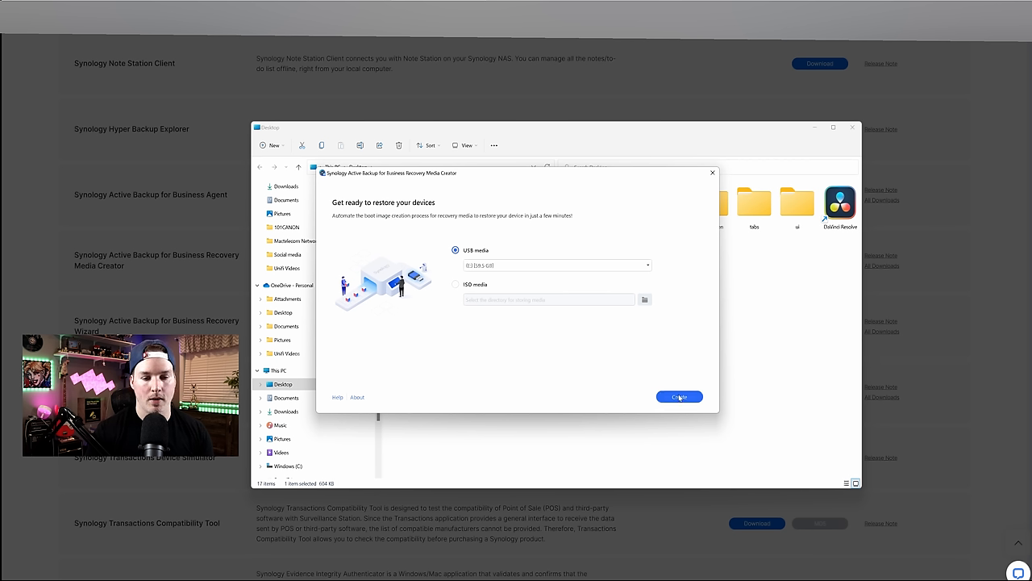
{"action": "left_click", "coordinate": [679, 396]}
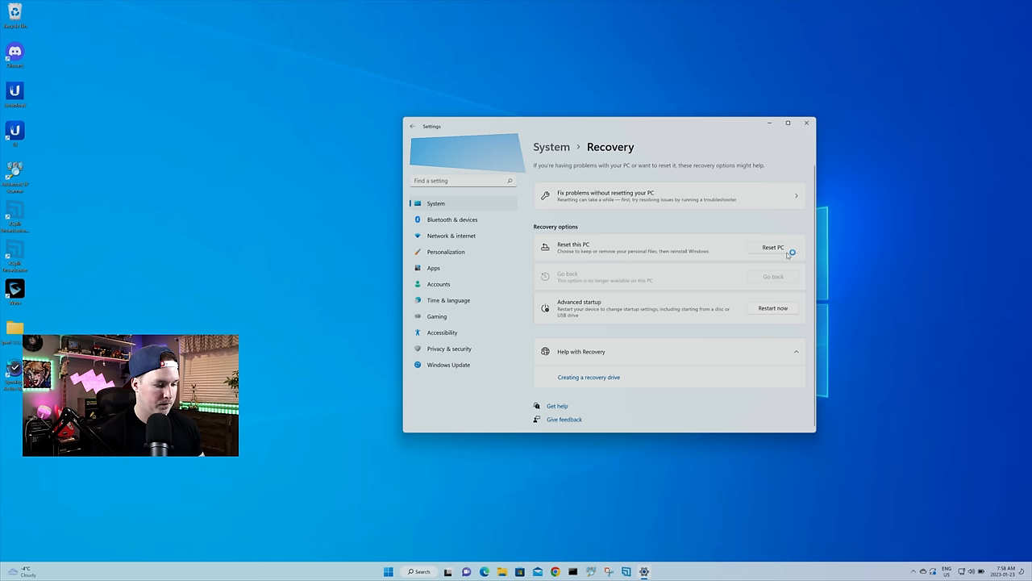
Reset this PC with Remove everything and accept the additional settings.
{"action": "left_click", "coordinate": [773, 248]}
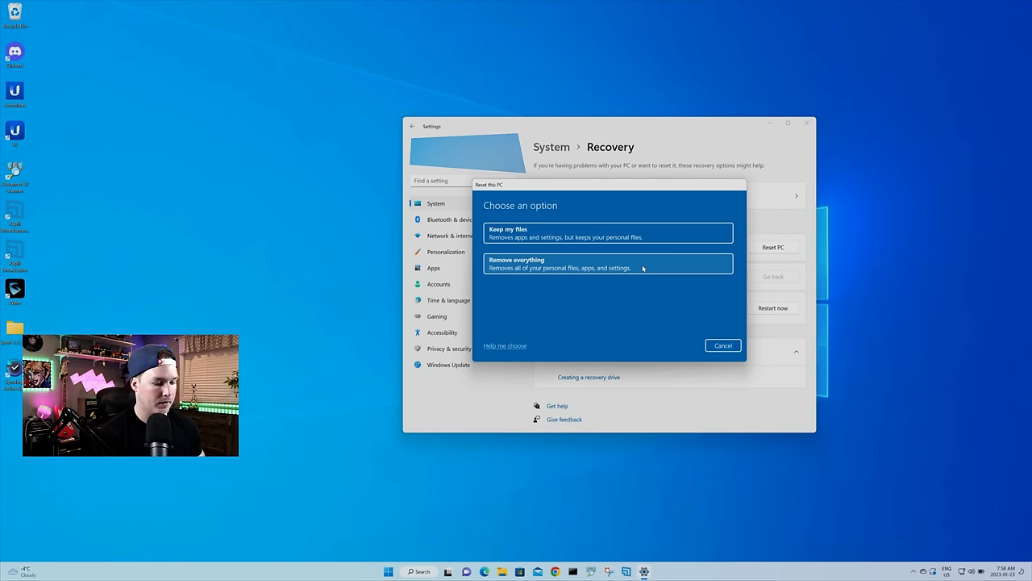
{"action": "left_click", "coordinate": [608, 263]}
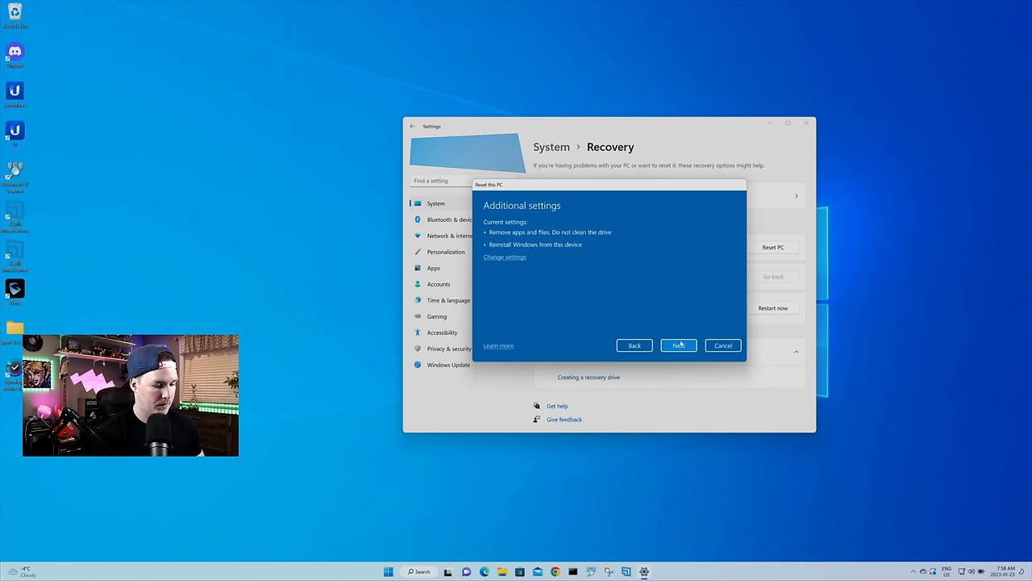
{"action": "left_click", "coordinate": [678, 345]}
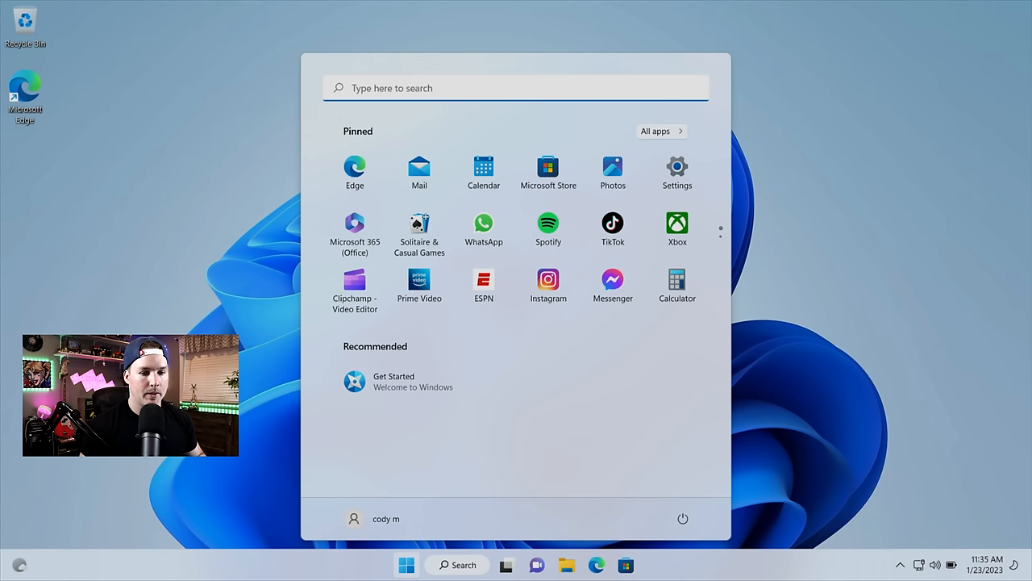
{"action": "mouse_move", "coordinate": [622, 314]}
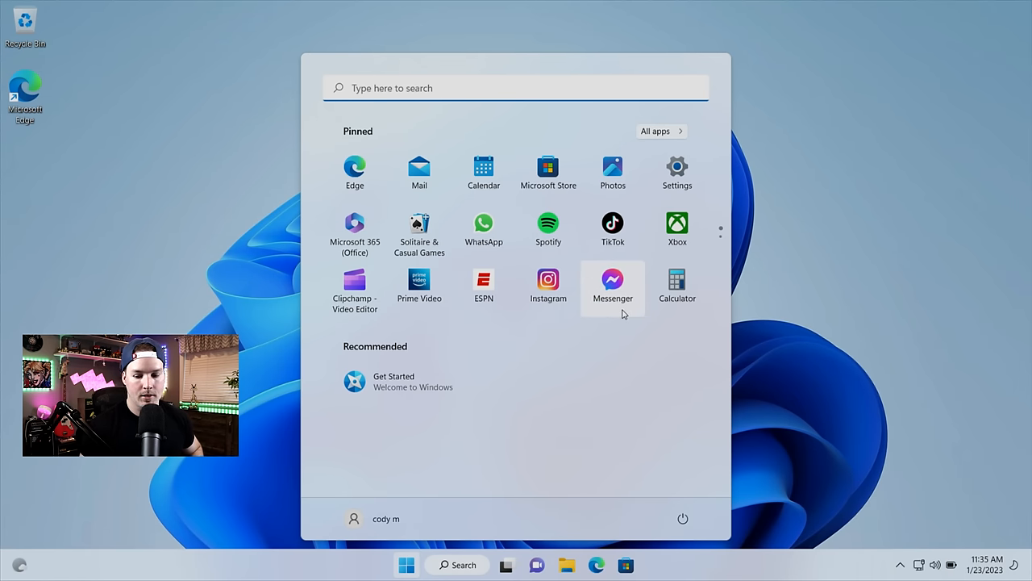